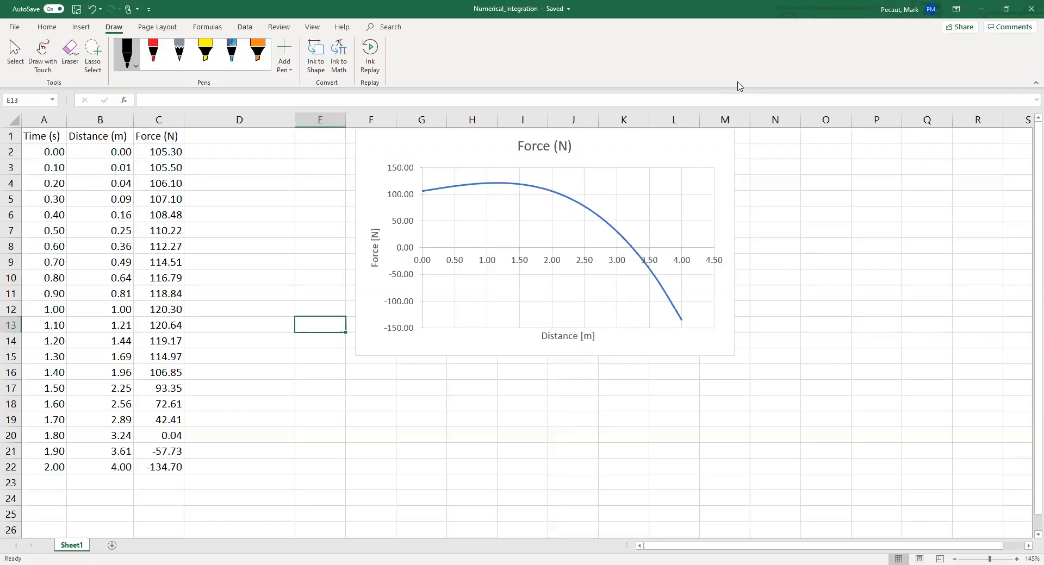
mouse_move(780, 185)
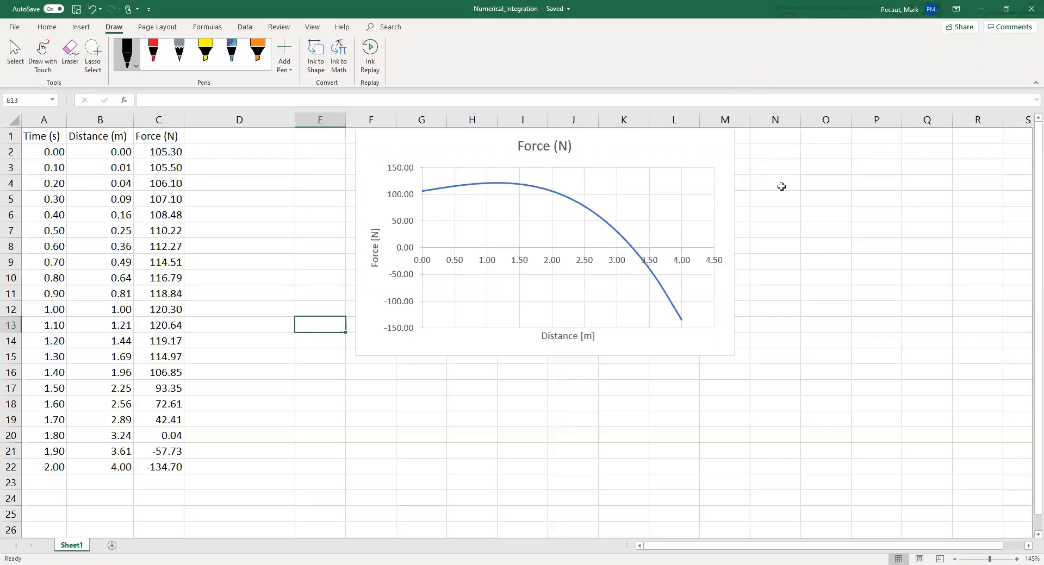
mouse_move(710, 294)
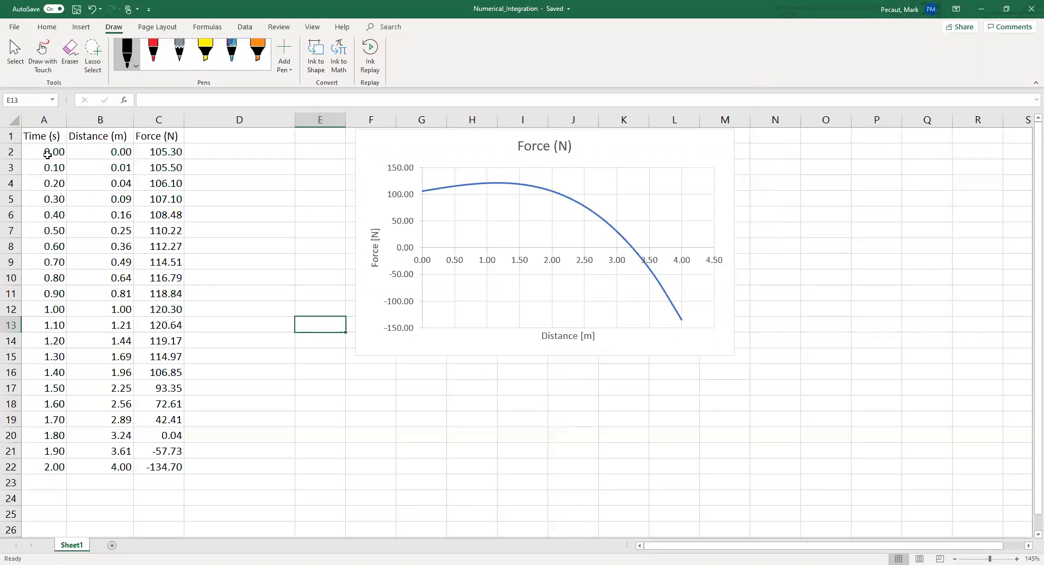
- Review the Time column and the distance, time-increment and force formulas in B3, A4, C4
left_click(44, 120)
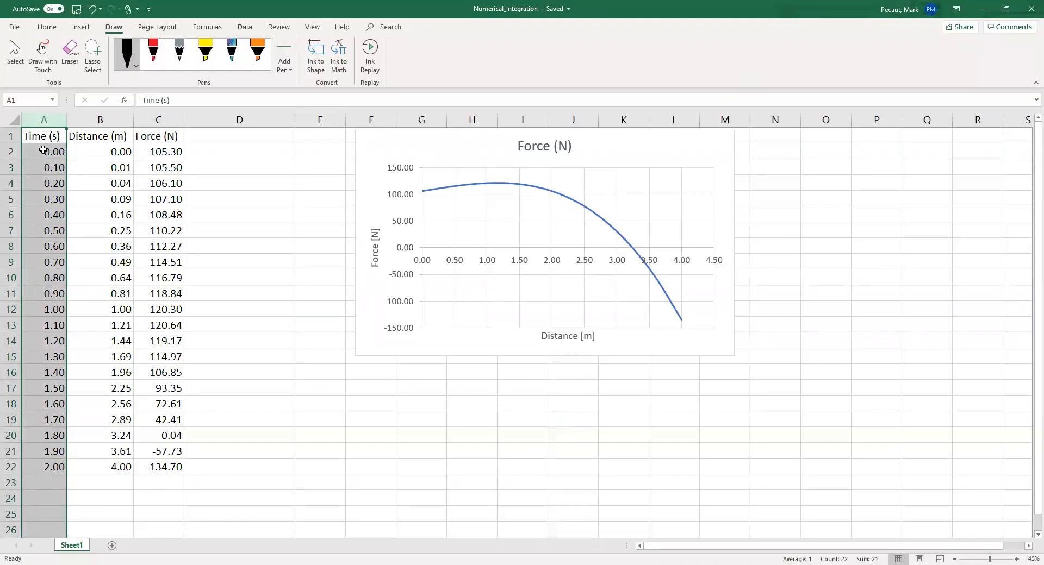
left_click(43, 151)
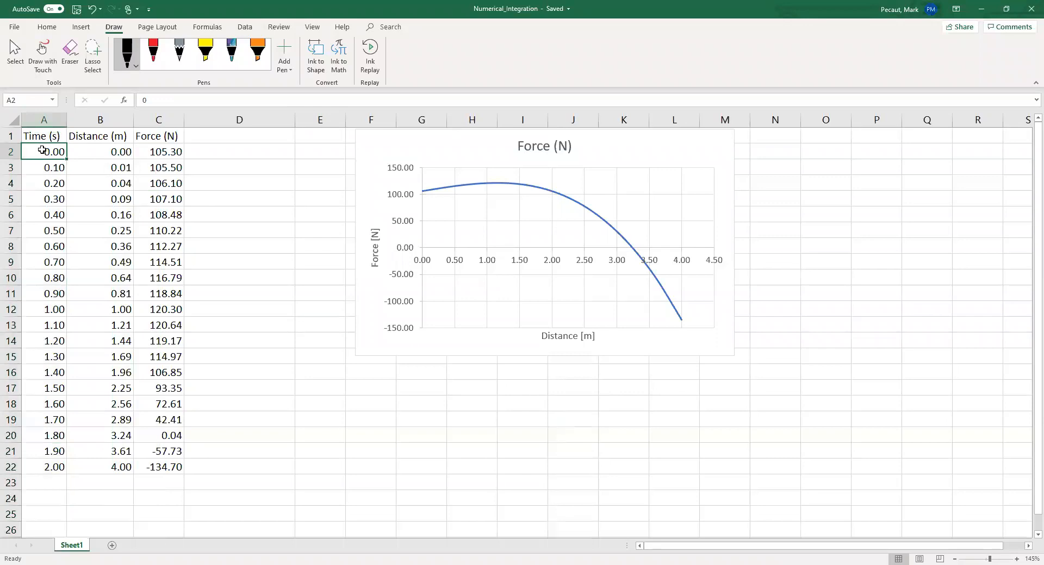
mouse_move(94, 155)
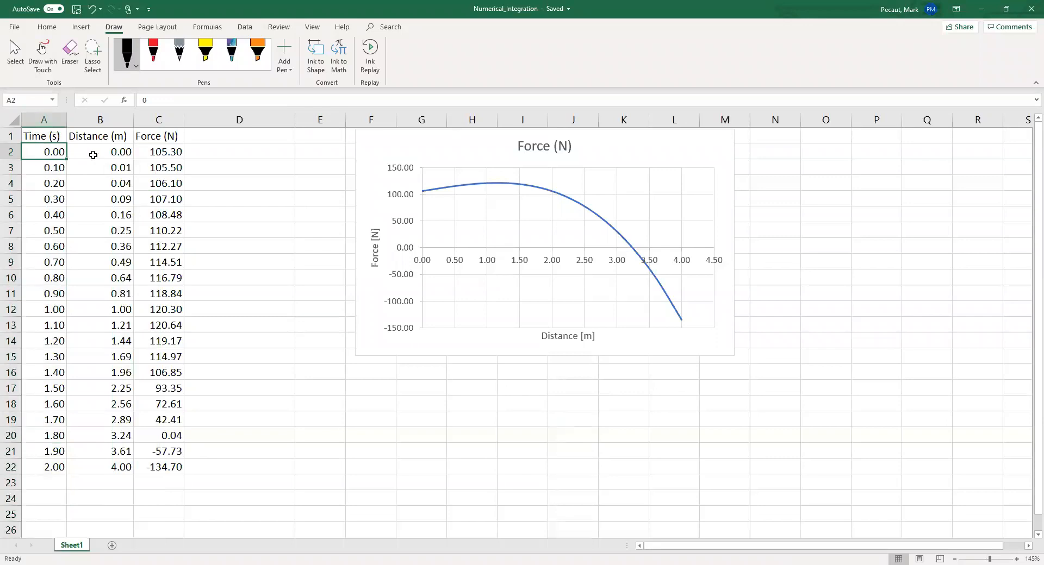
left_click(100, 167)
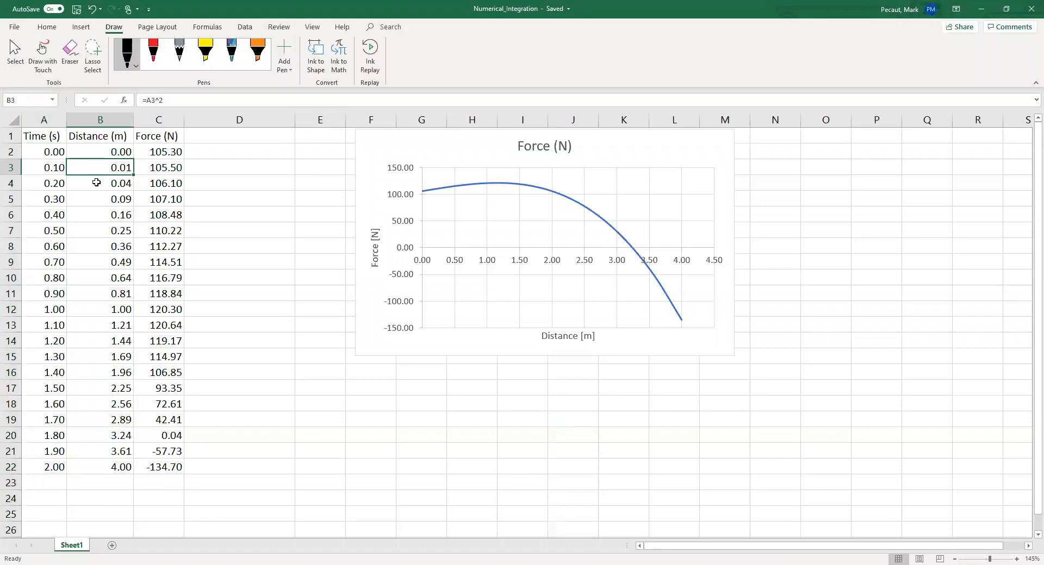
left_click(44, 183)
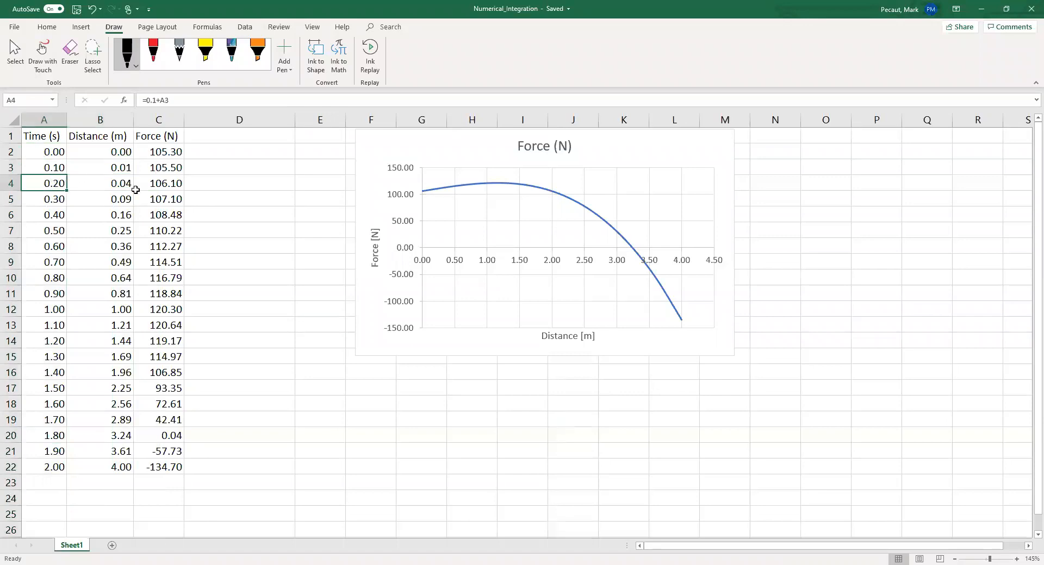
left_click(158, 183)
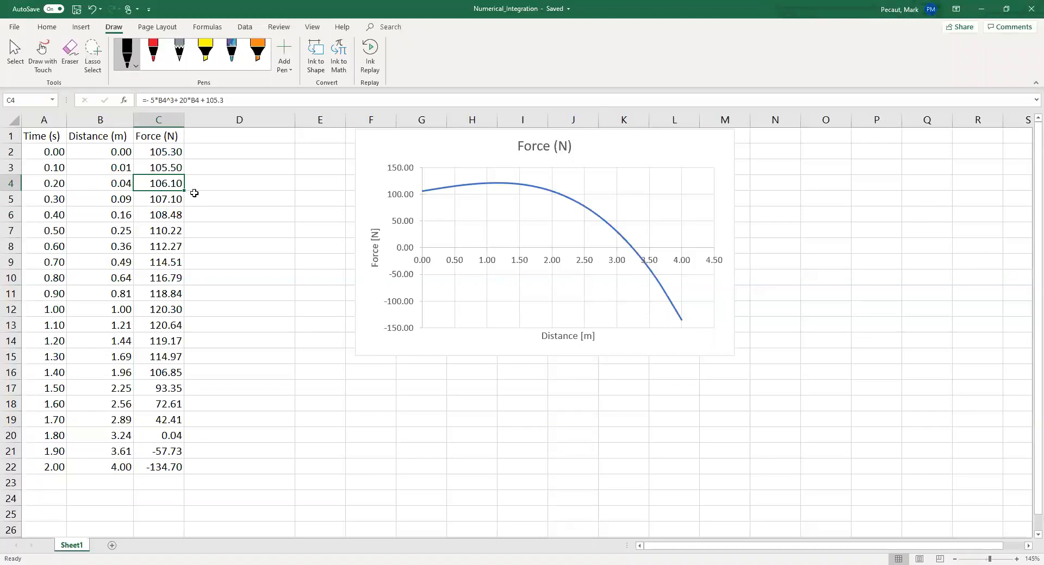
mouse_move(113, 184)
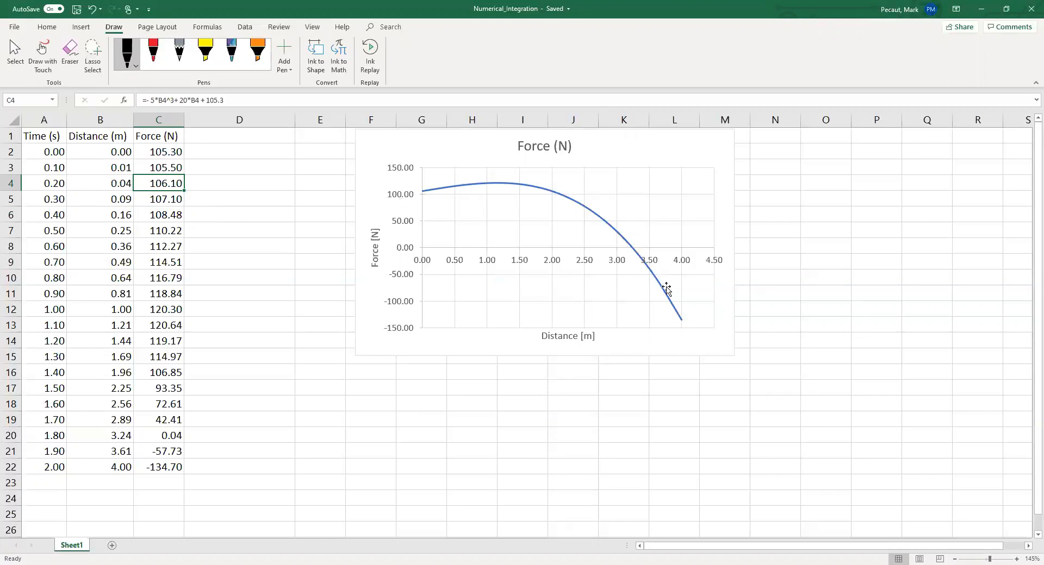
mouse_move(457, 219)
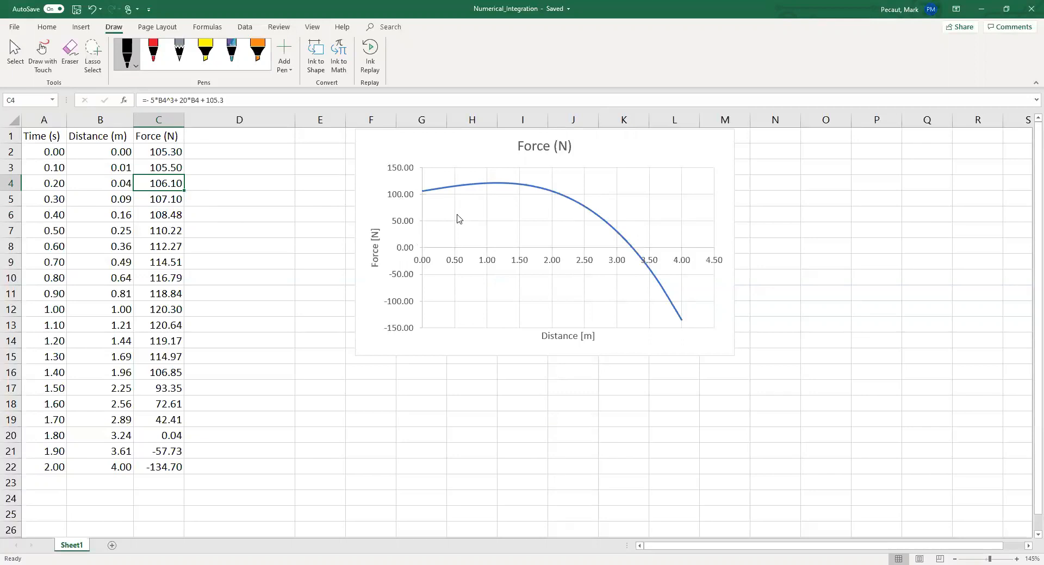
mouse_move(689, 259)
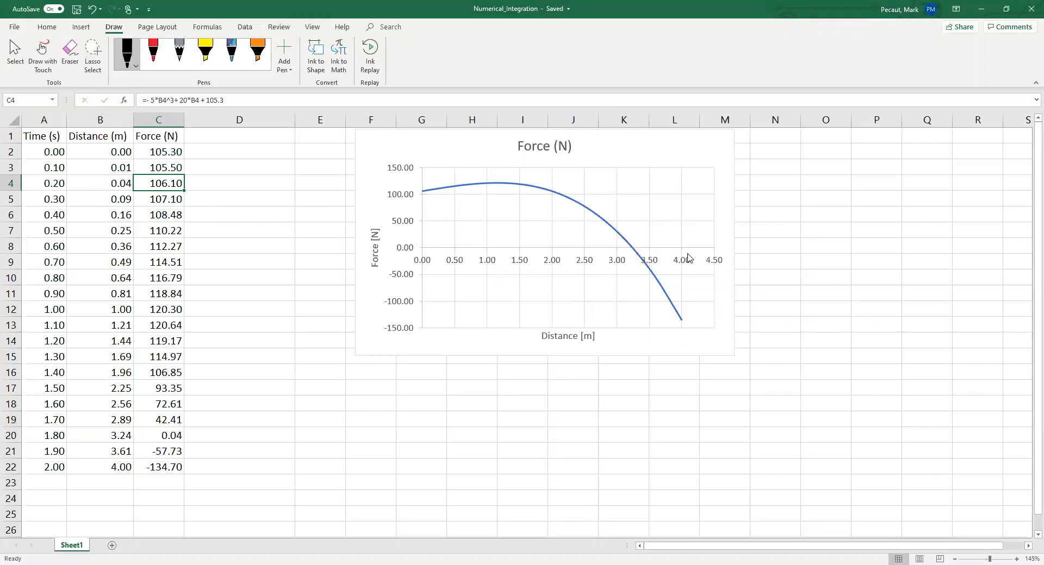
mouse_move(602, 342)
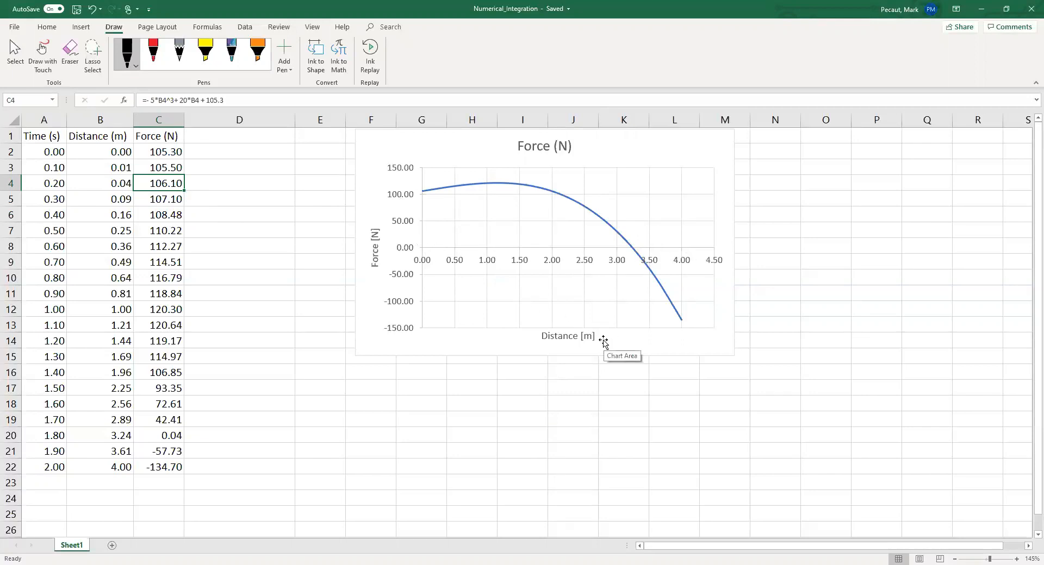
mouse_move(381, 178)
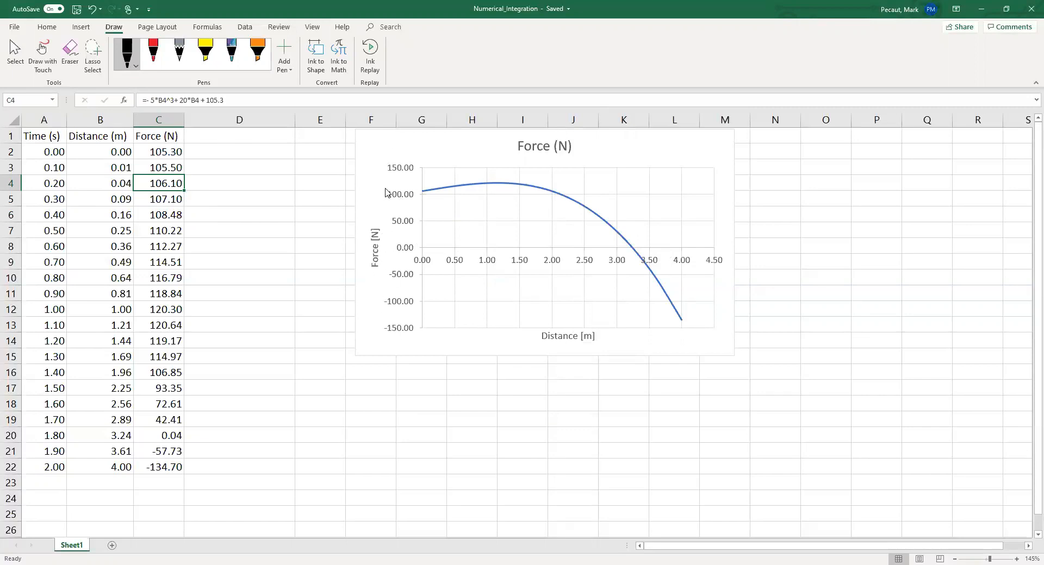
mouse_move(388, 263)
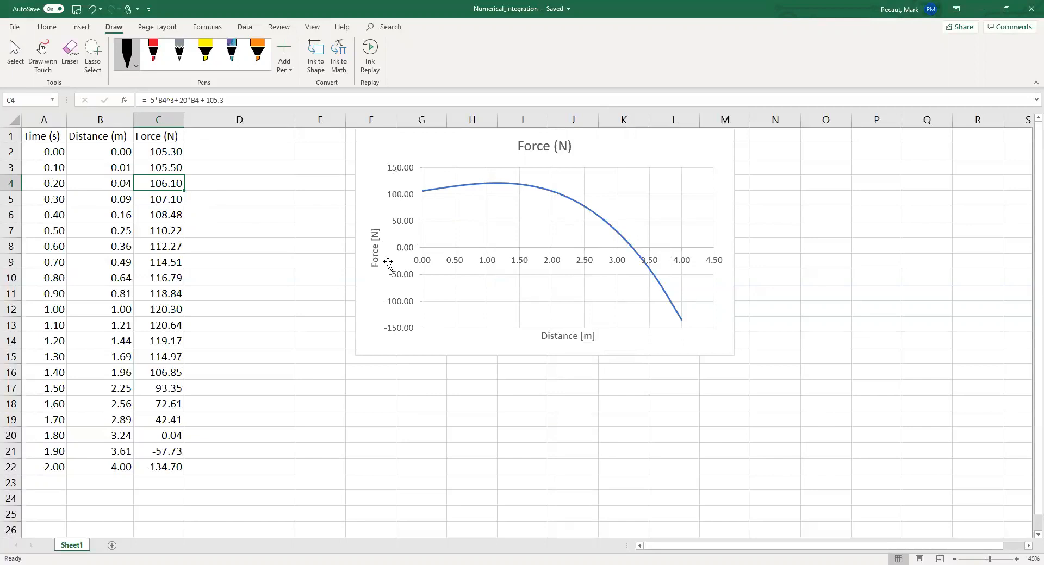
mouse_move(417, 212)
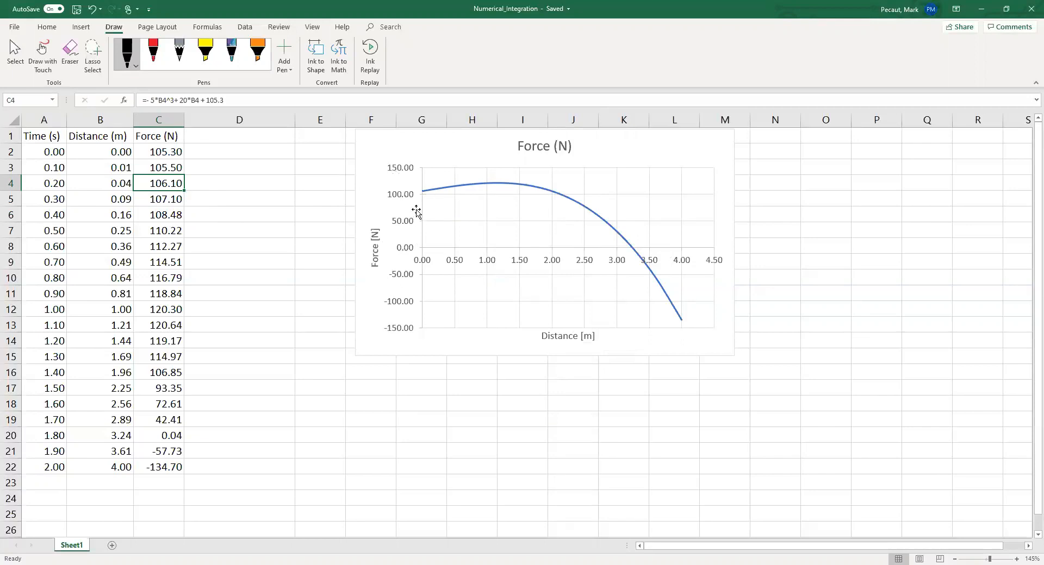
mouse_move(592, 232)
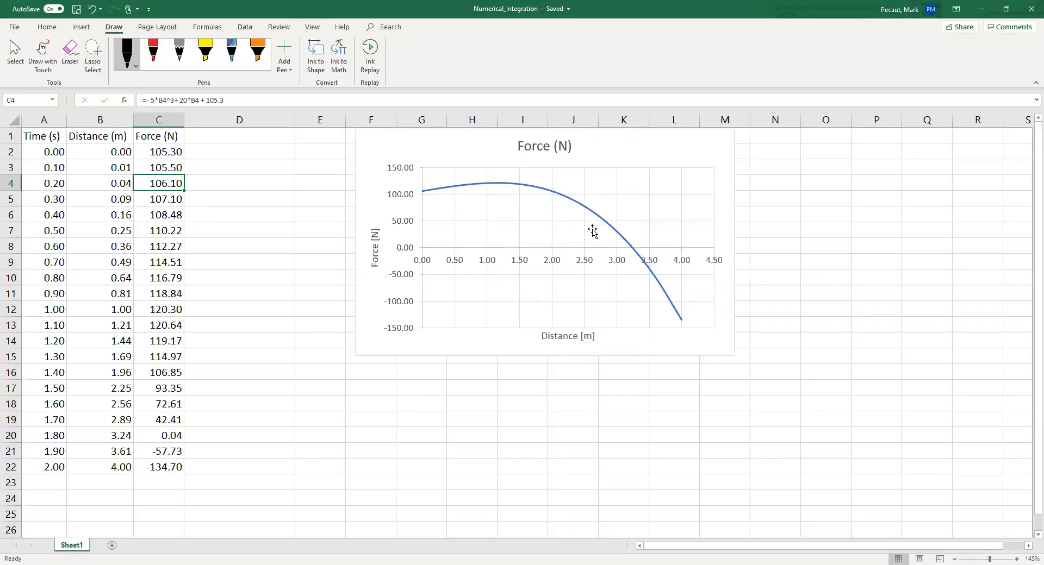
mouse_move(658, 275)
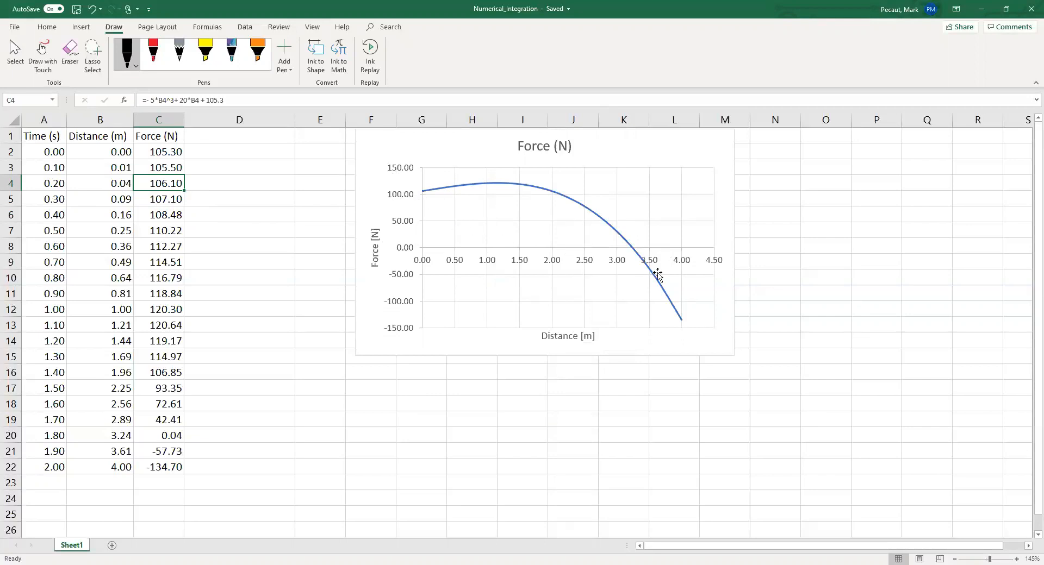
mouse_move(537, 232)
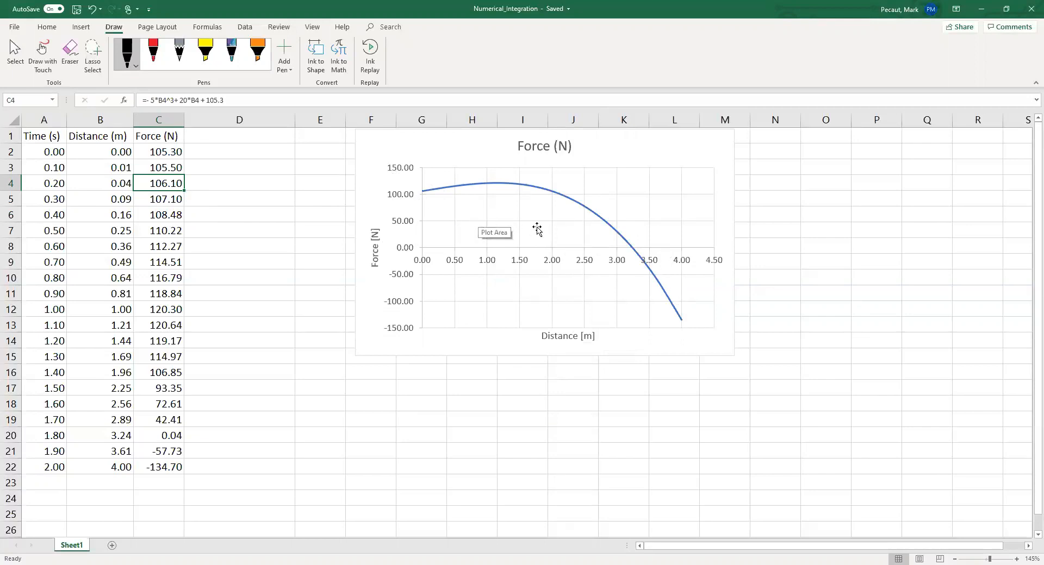
mouse_move(441, 238)
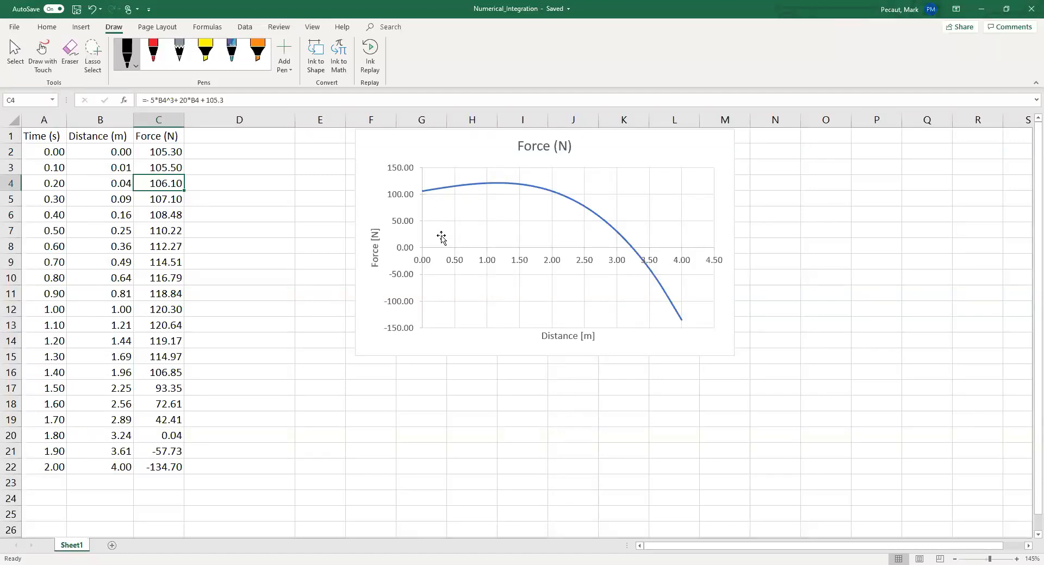
mouse_move(599, 241)
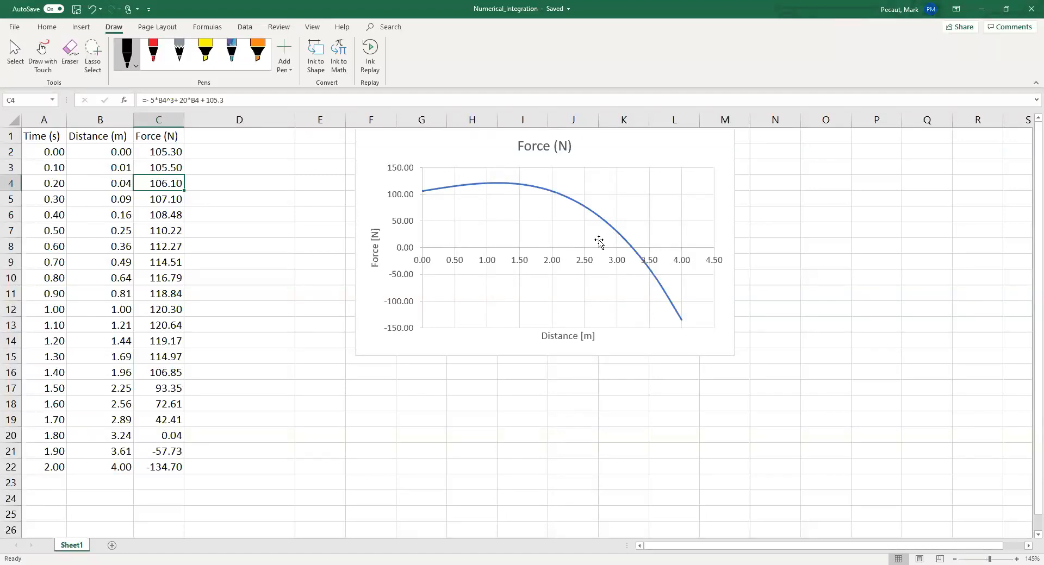
mouse_move(437, 226)
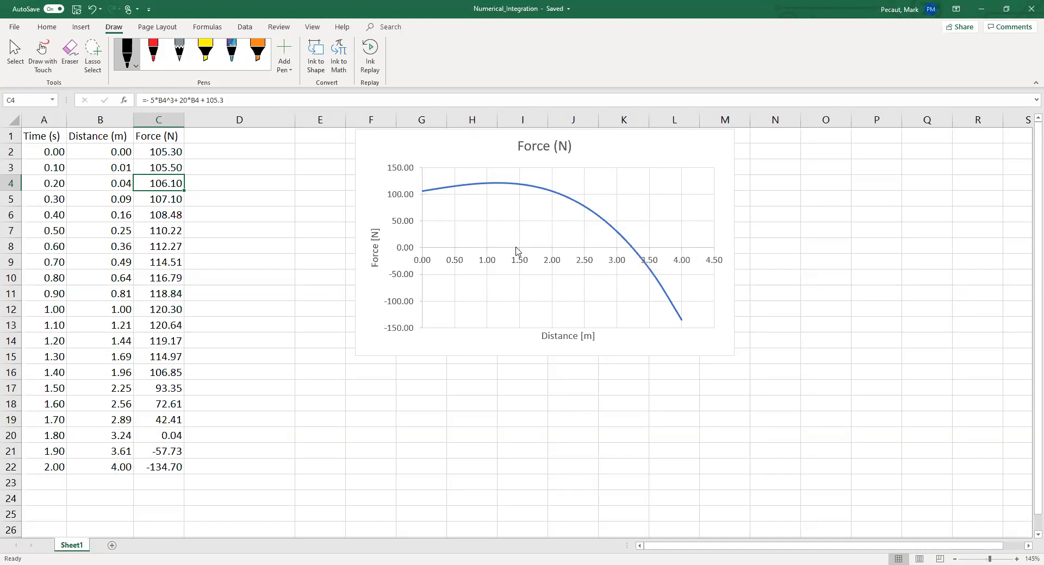
mouse_move(668, 280)
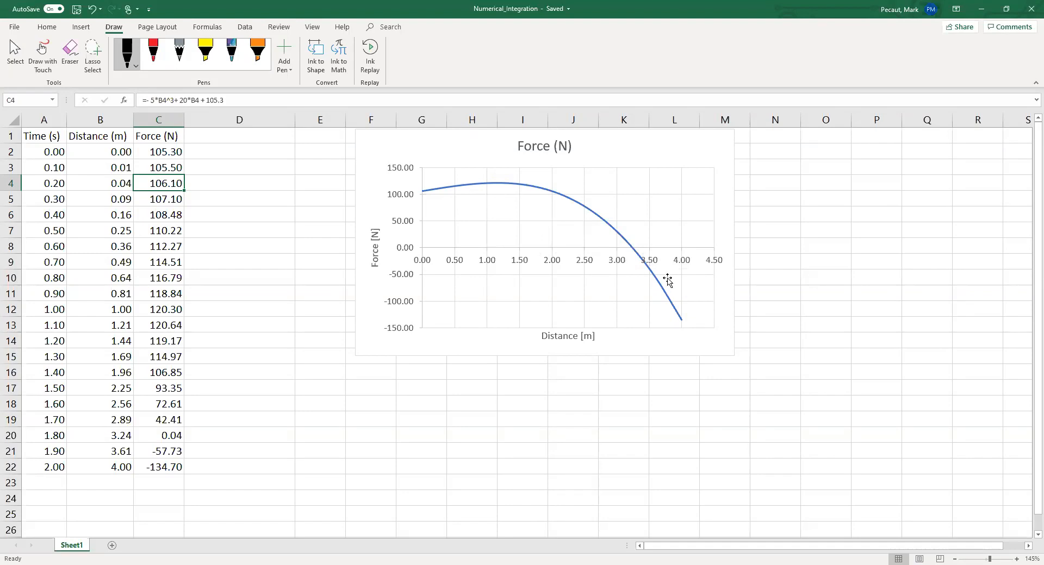
mouse_move(651, 269)
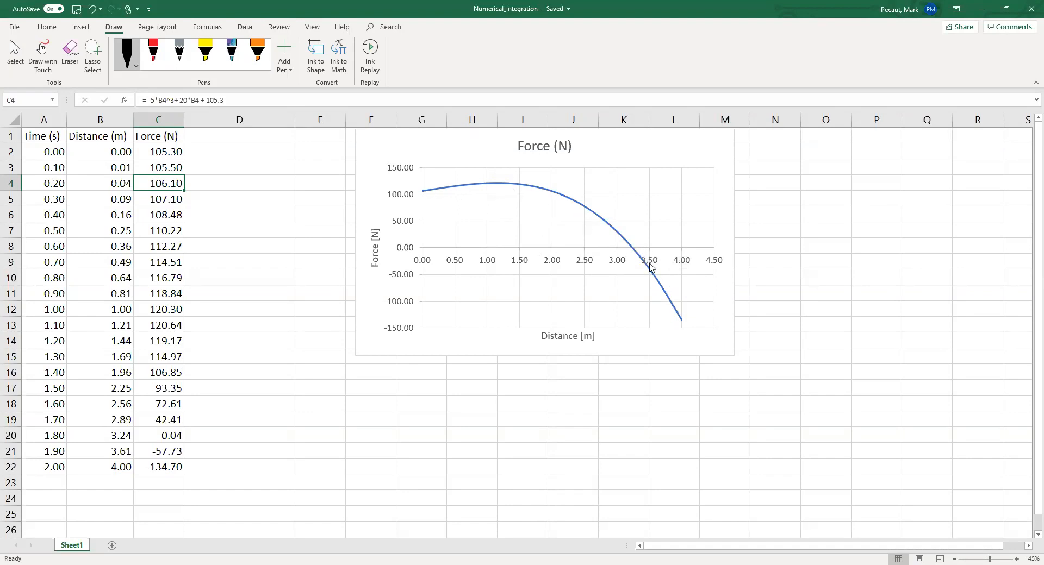
mouse_move(450, 194)
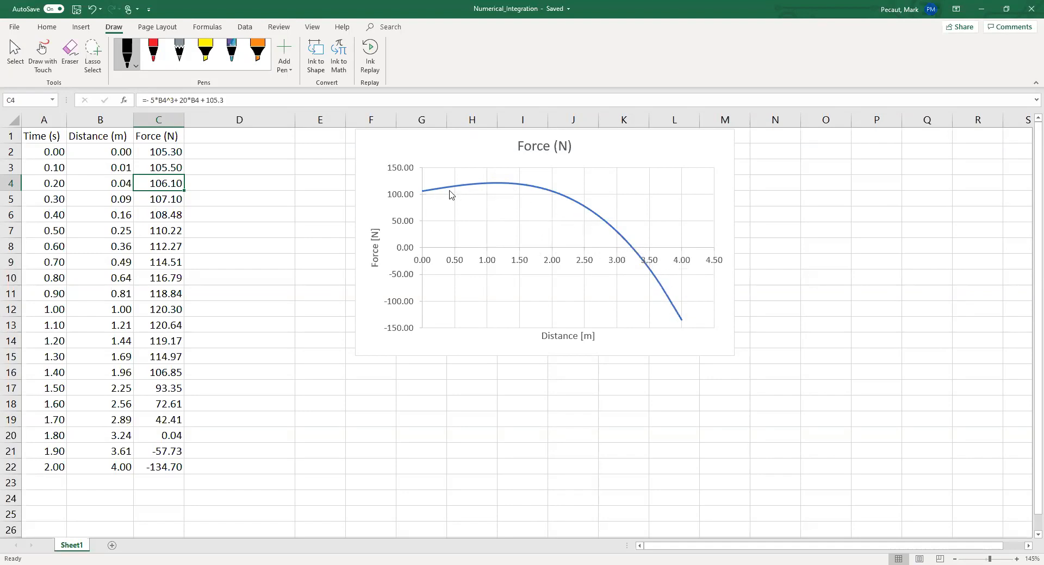
mouse_move(632, 243)
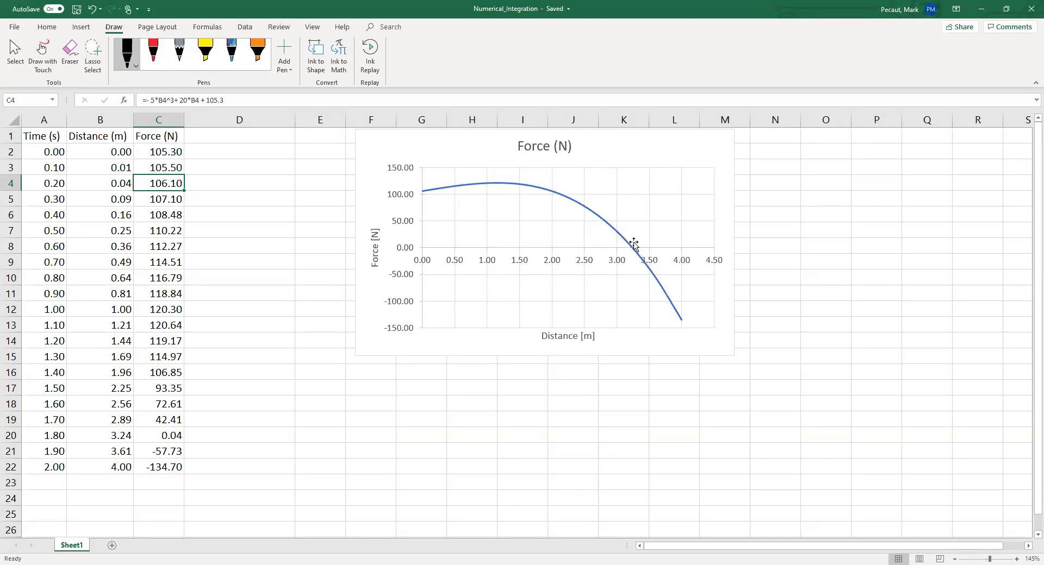
mouse_move(593, 250)
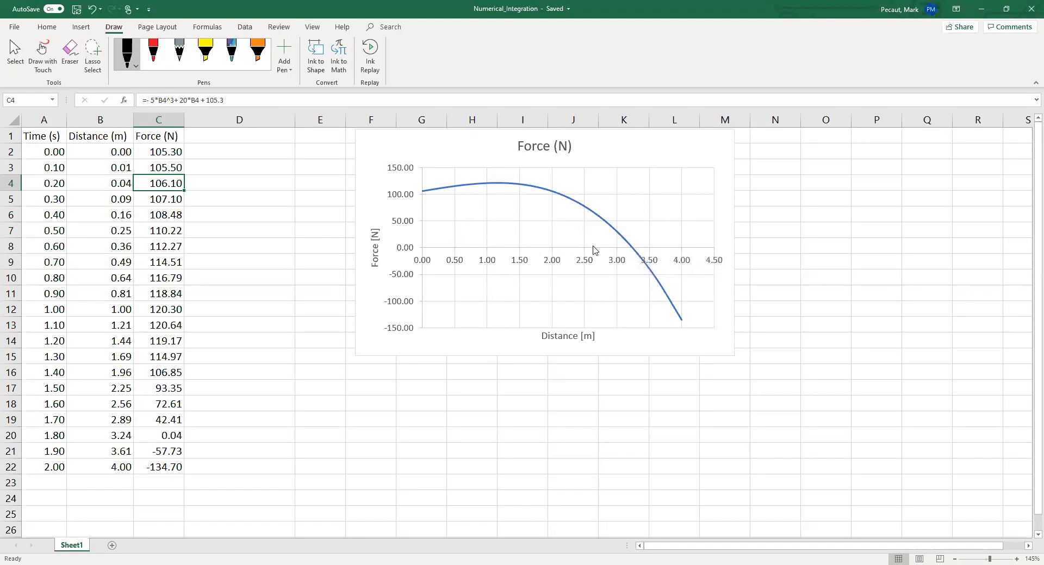
mouse_move(633, 253)
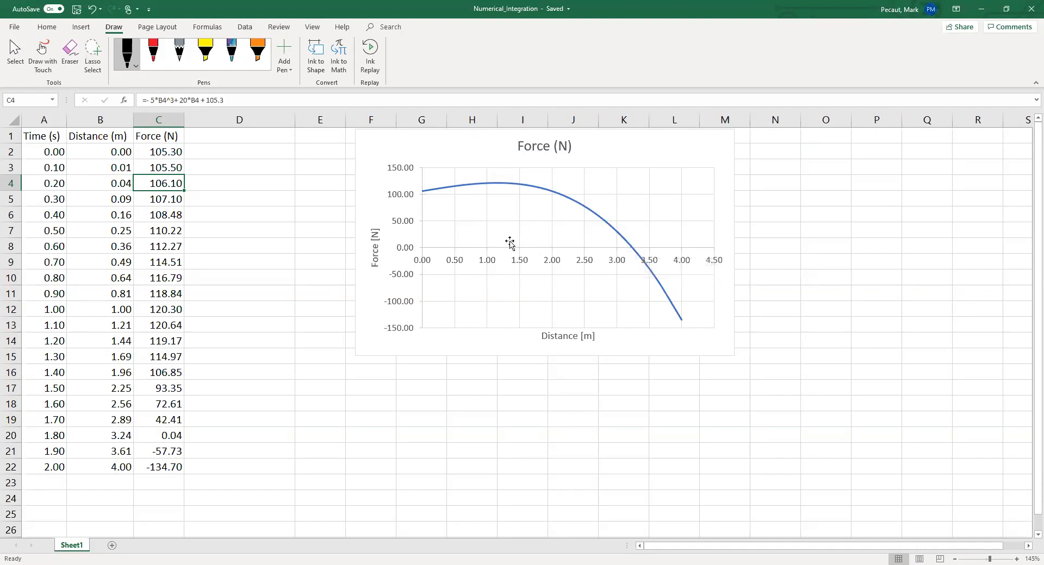
mouse_move(574, 232)
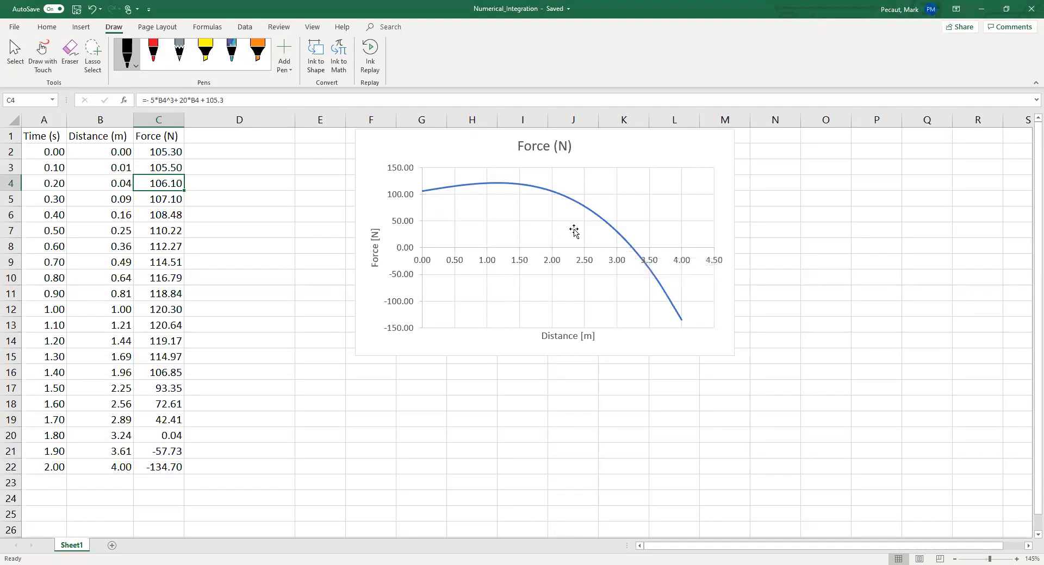
mouse_move(561, 202)
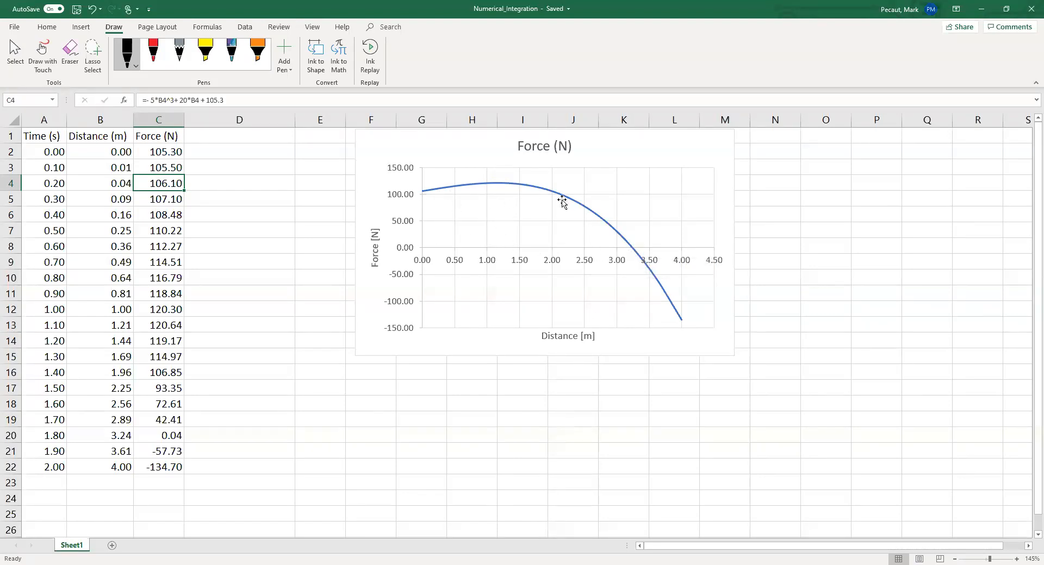
mouse_move(544, 386)
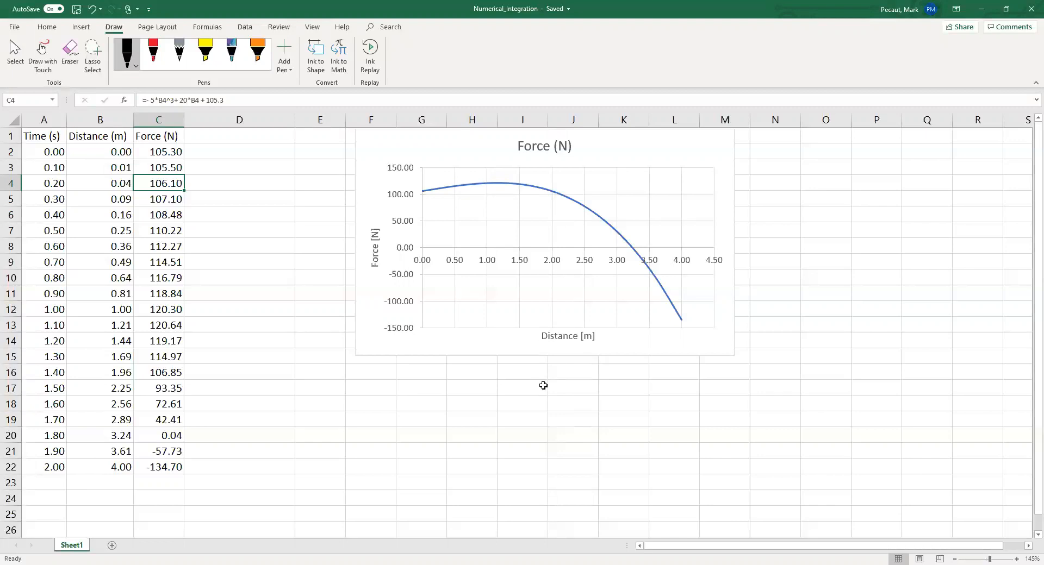
mouse_move(332, 324)
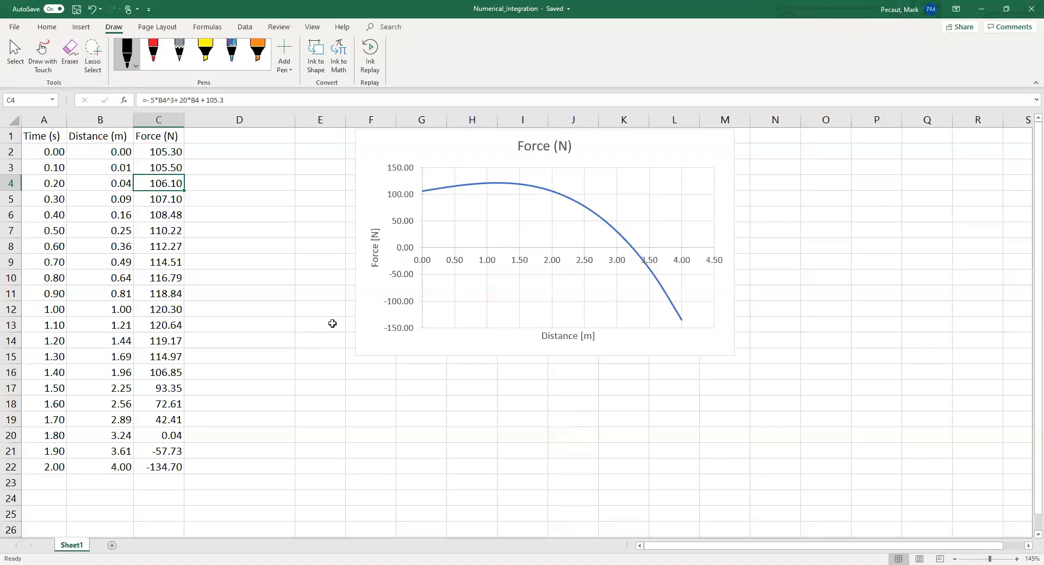
- Sketch axes and a force curve, divide it into vertical strips, hatch one and label its h and b
left_click_drag(518, 365, 651, 469)
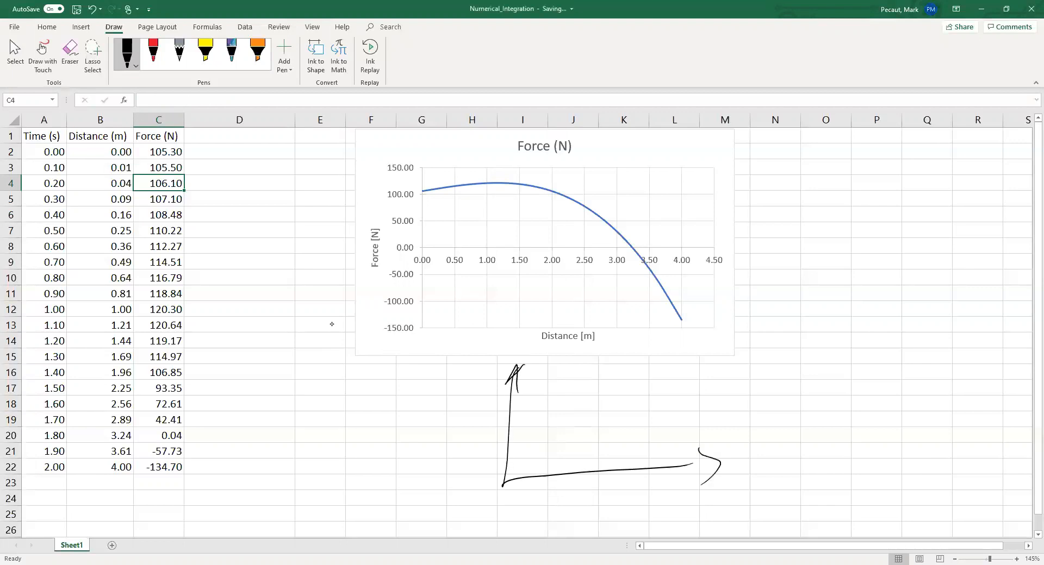
left_click_drag(505, 460, 559, 423)
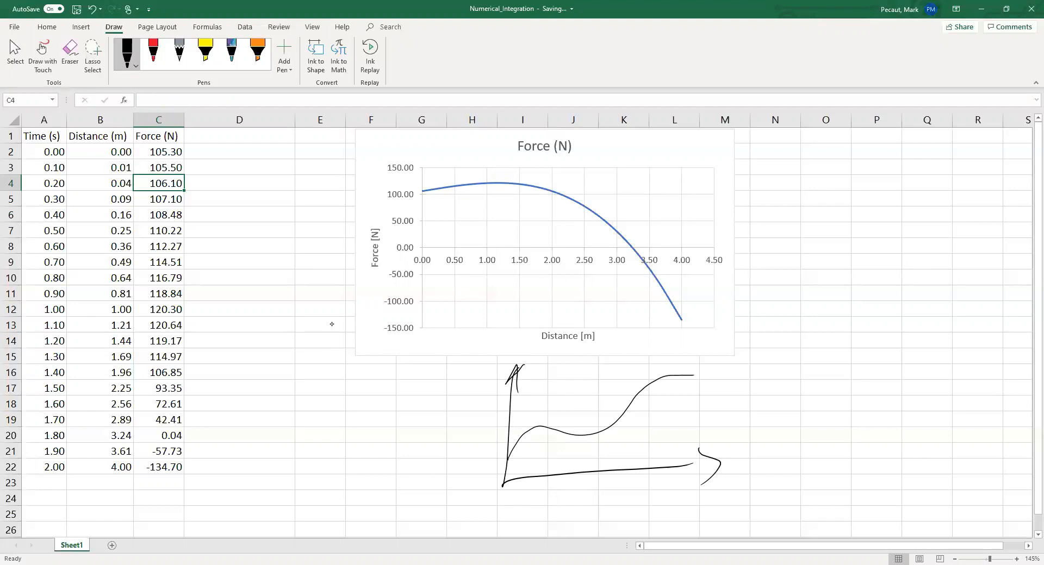
left_click_drag(590, 413, 590, 460)
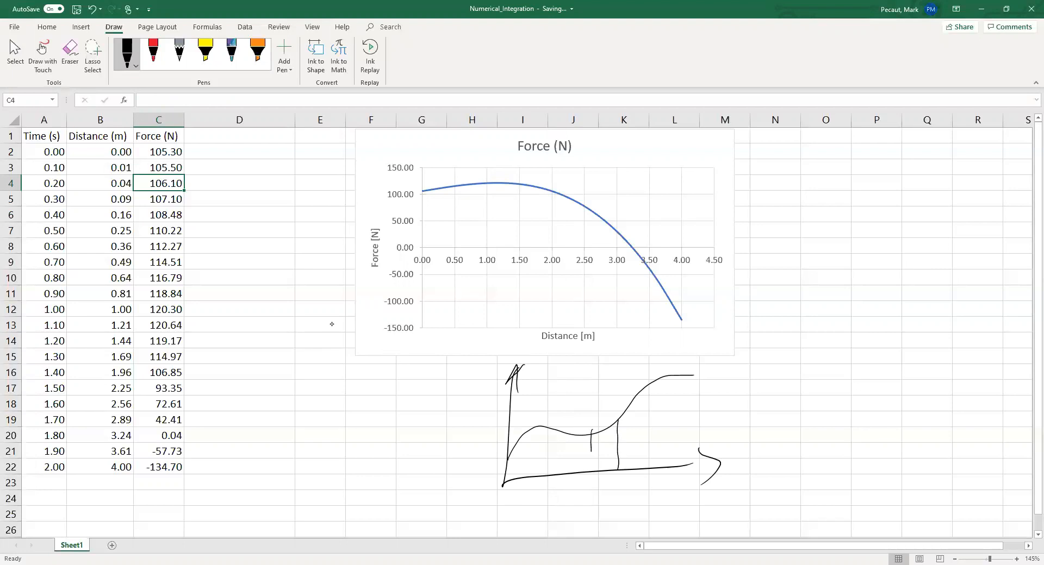
left_click_drag(549, 440, 549, 469)
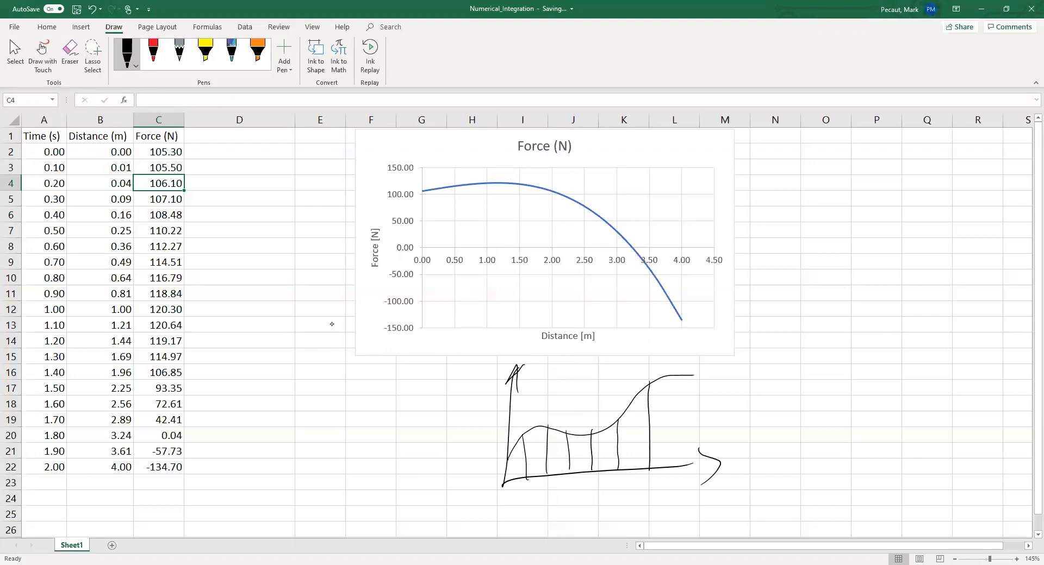
left_click_drag(626, 392, 639, 467)
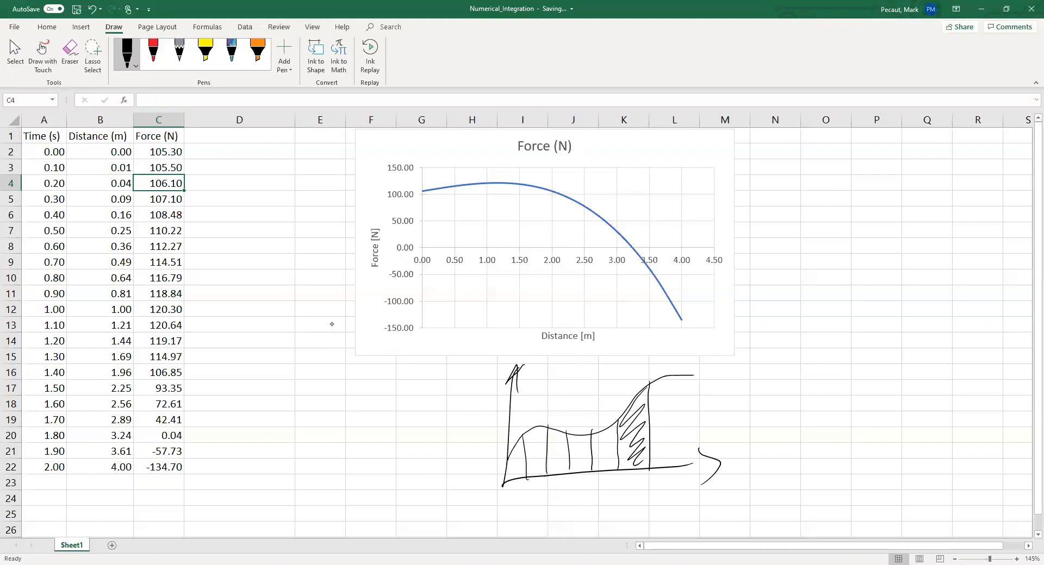
left_click_drag(629, 479, 636, 496)
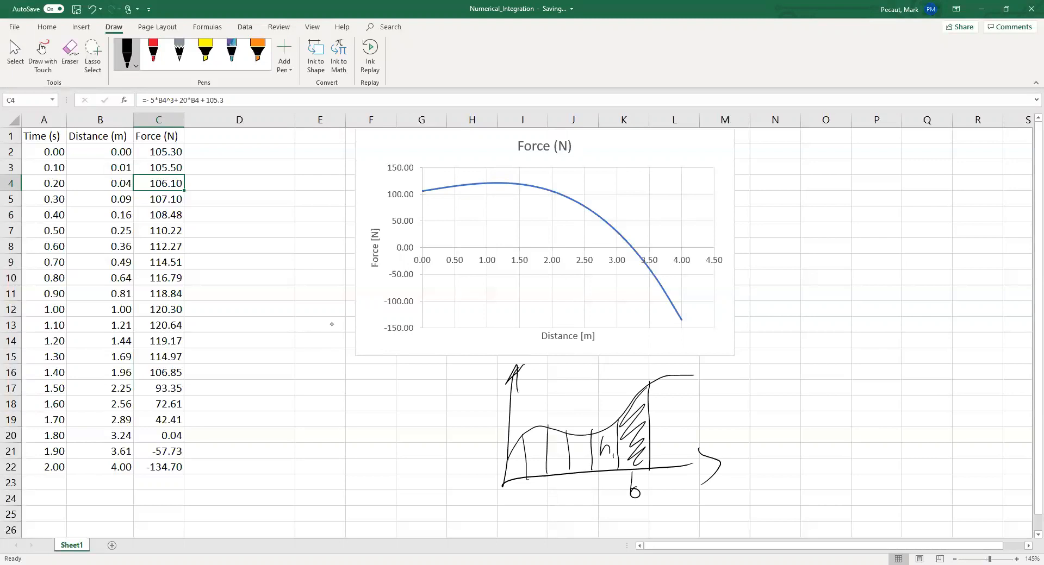
- Write the second height label h2 beside the hatched strip
left_click_drag(659, 420, 683, 443)
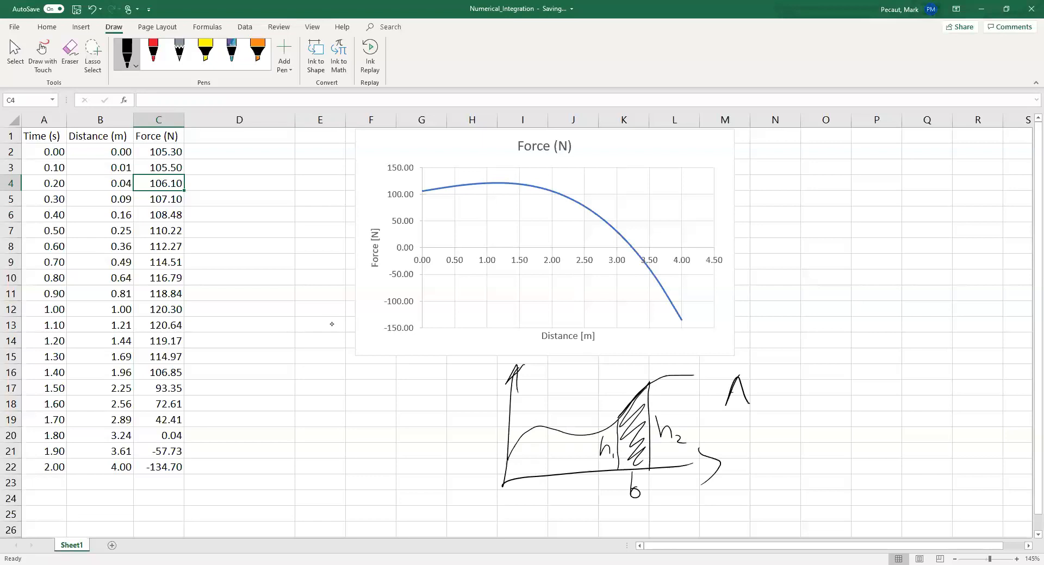
- Handwrite the trapezoid area formula A = b(h1 + h2)/2 to the right of the sketch
left_click_drag(729, 399, 765, 386)
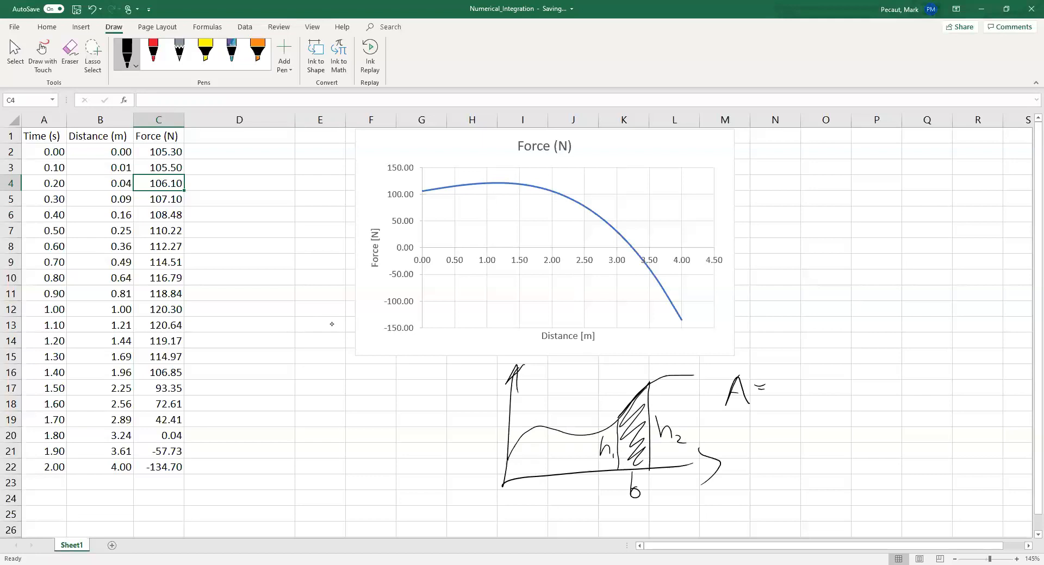
left_click_drag(789, 370, 789, 403)
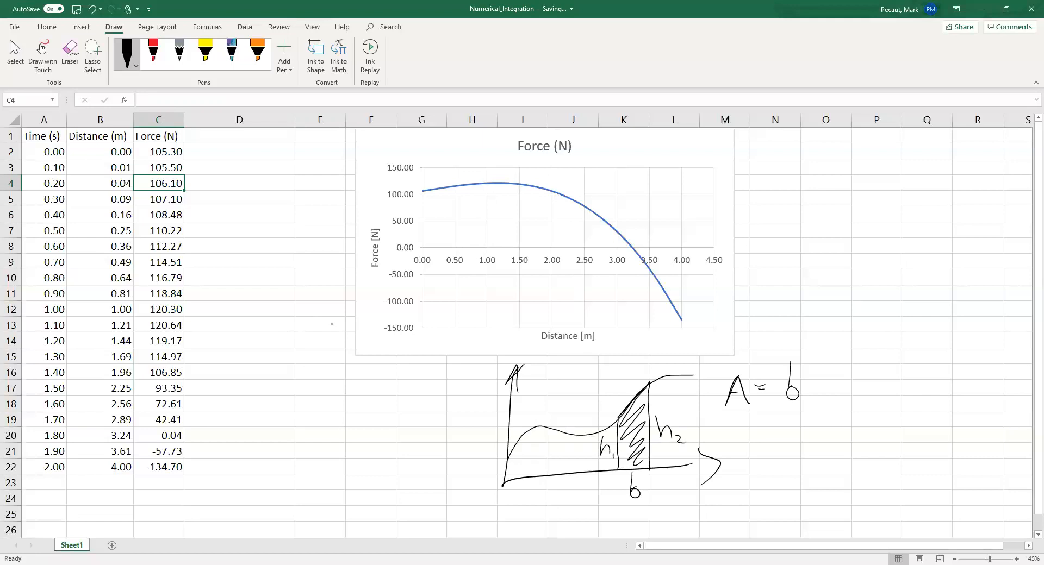
left_click_drag(626, 503, 645, 502)
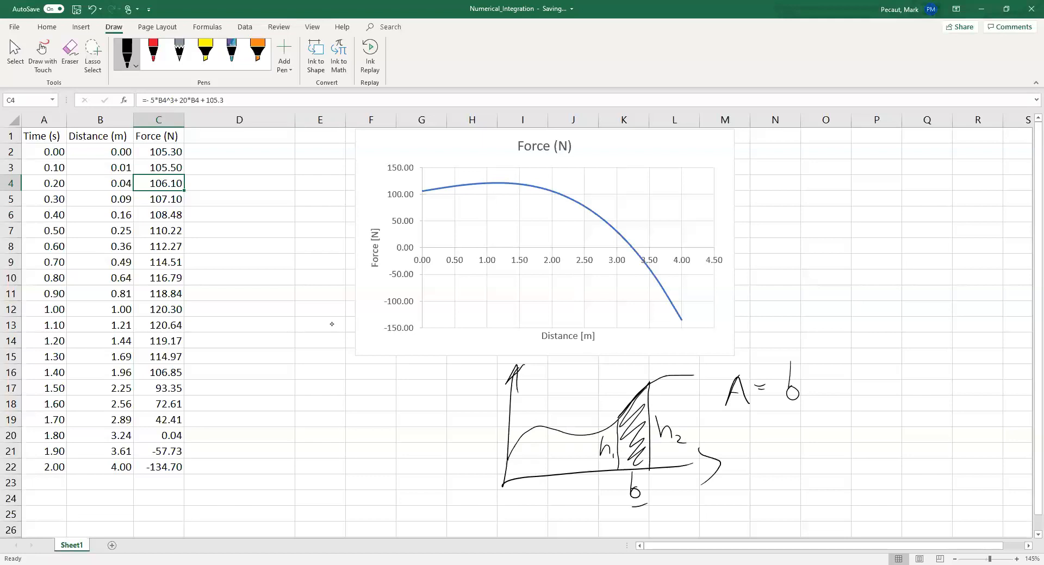
left_click_drag(808, 363, 835, 399)
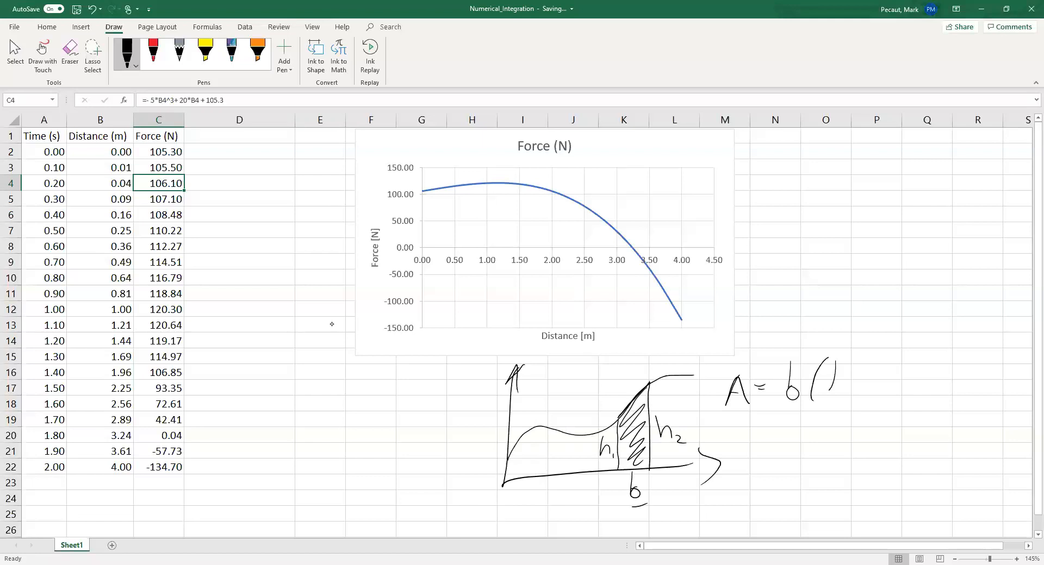
left_click_drag(819, 373, 878, 383)
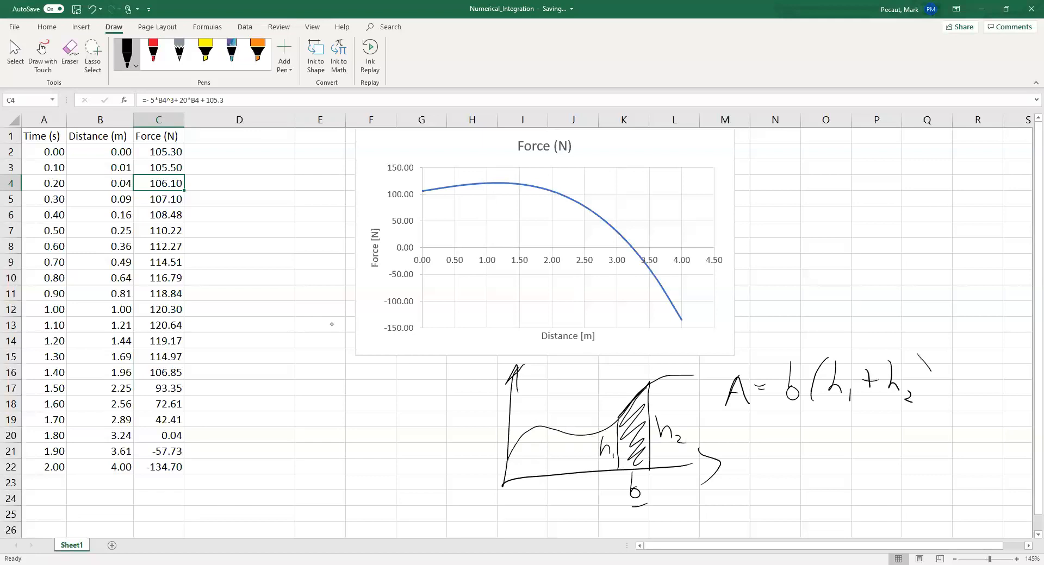
left_click_drag(919, 373, 869, 419)
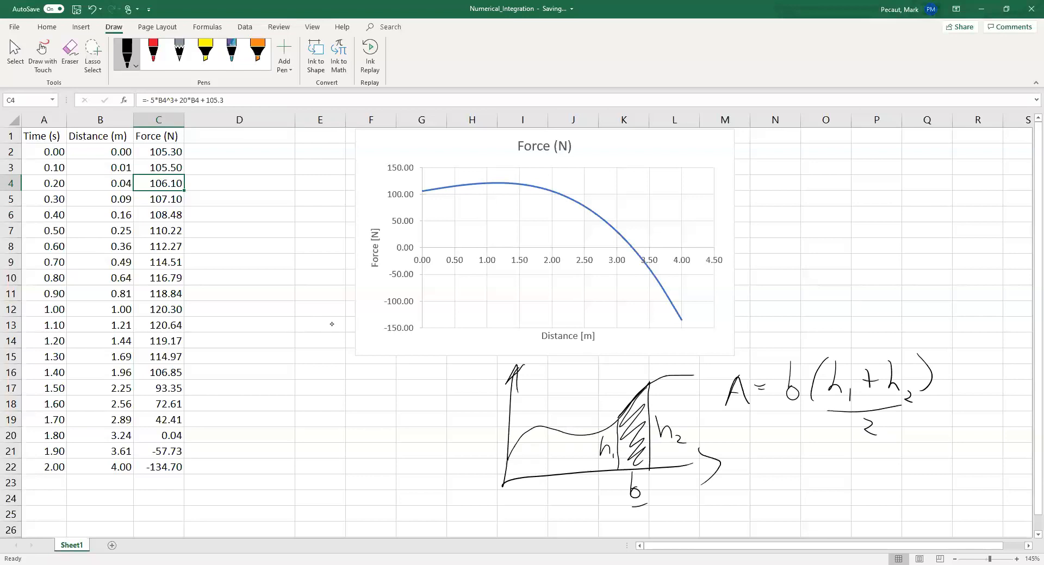
mouse_move(331, 294)
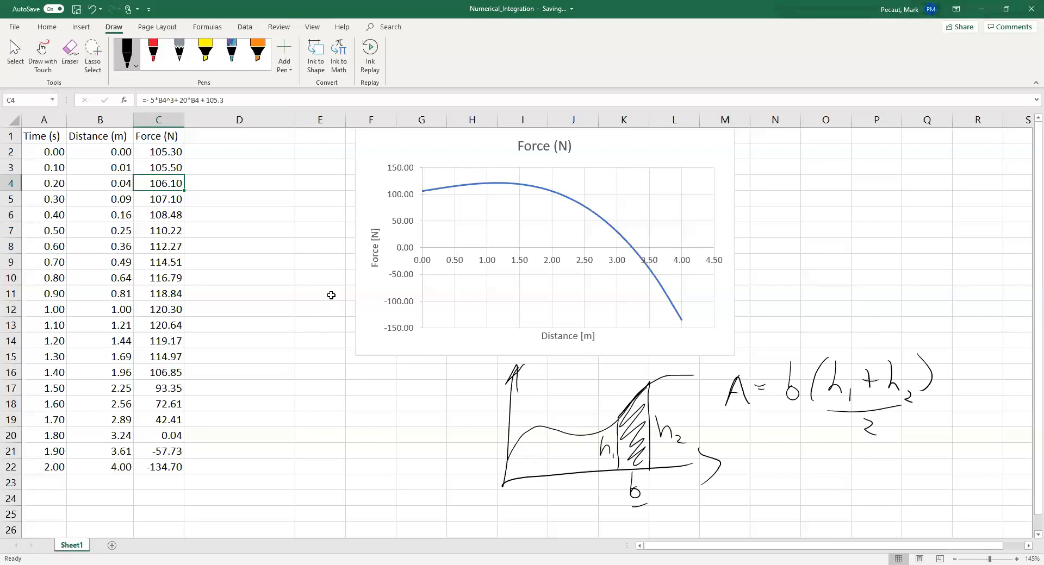
- Enter the heading 'Work Increments (J)' in D1 and a dash in D2
left_click(239, 135)
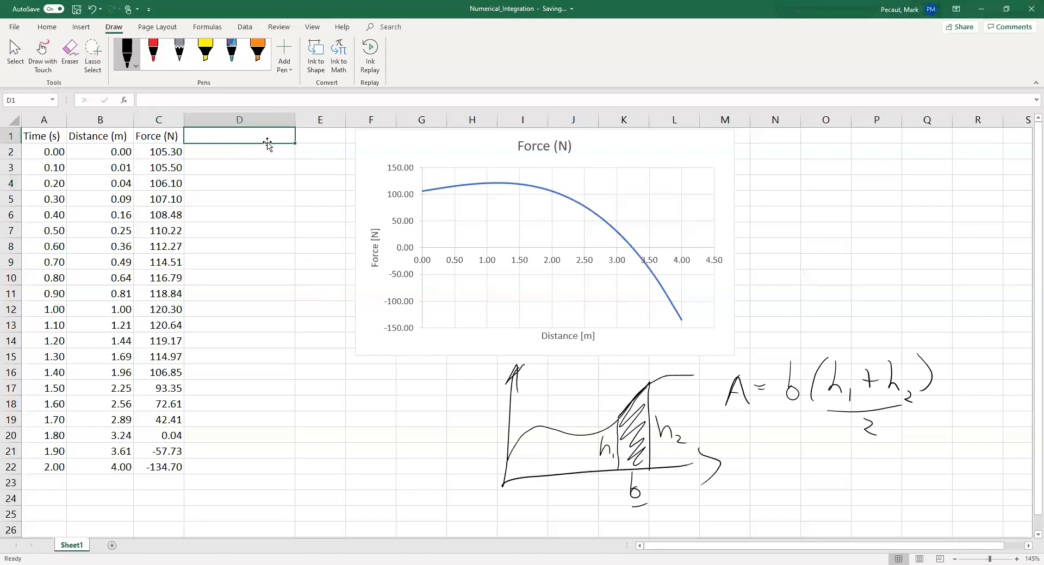
type("Work")
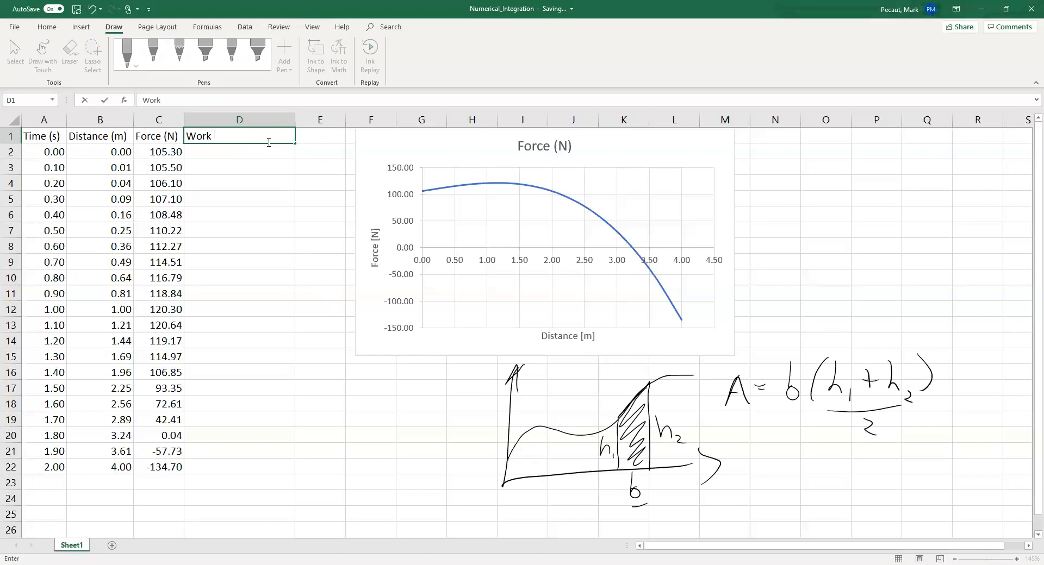
type("Increments")
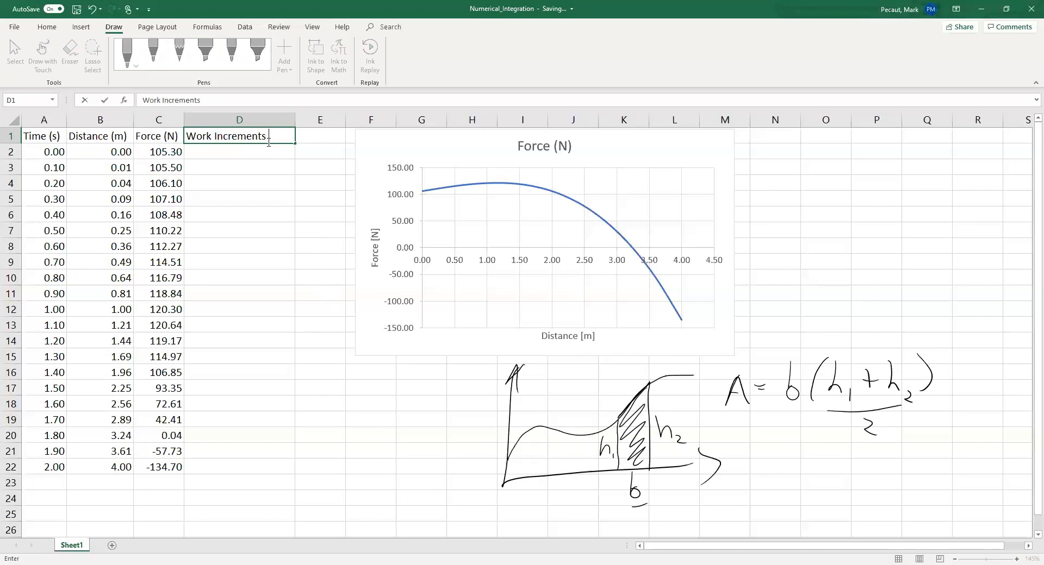
type("(J)")
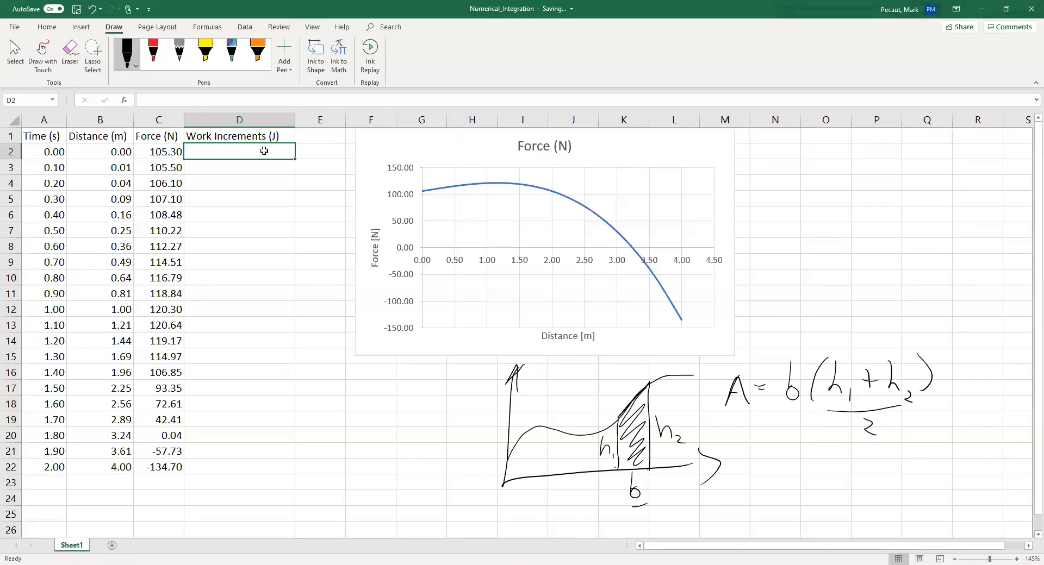
type("-")
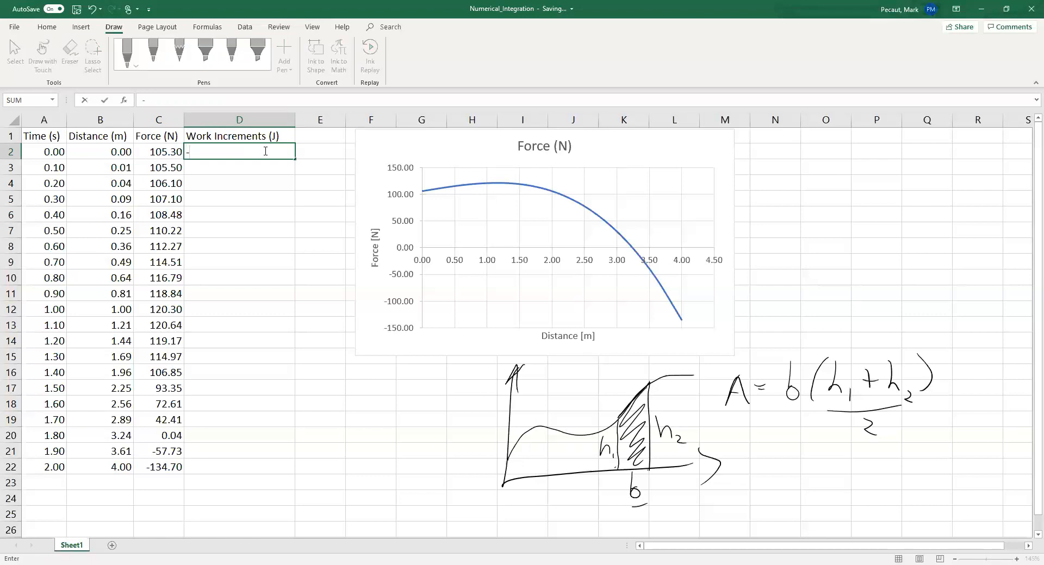
mouse_move(250, 168)
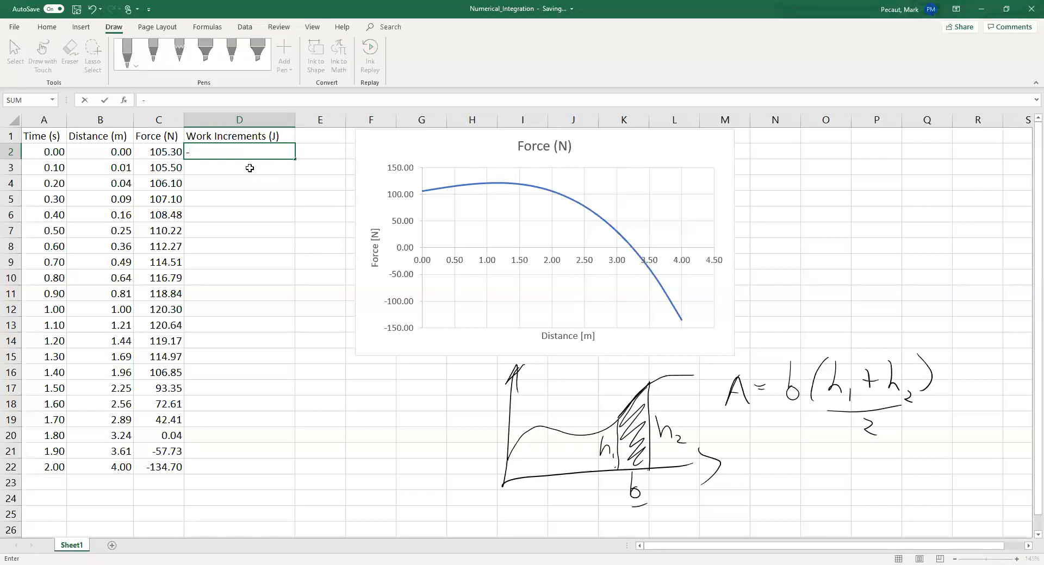
- Start the D3 increment formula with the distance step (B3-B2)
left_click(239, 167)
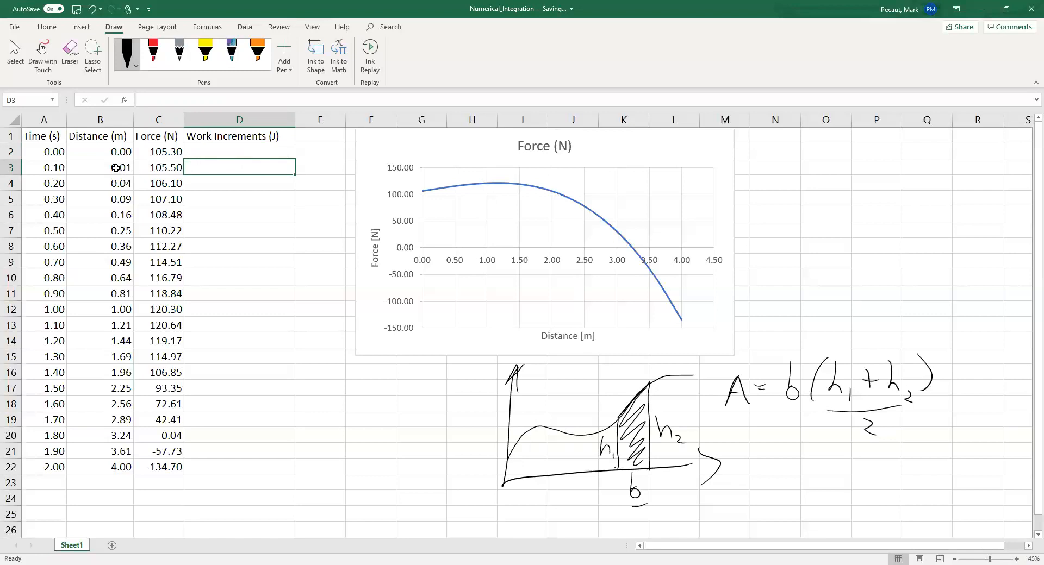
mouse_move(97, 165)
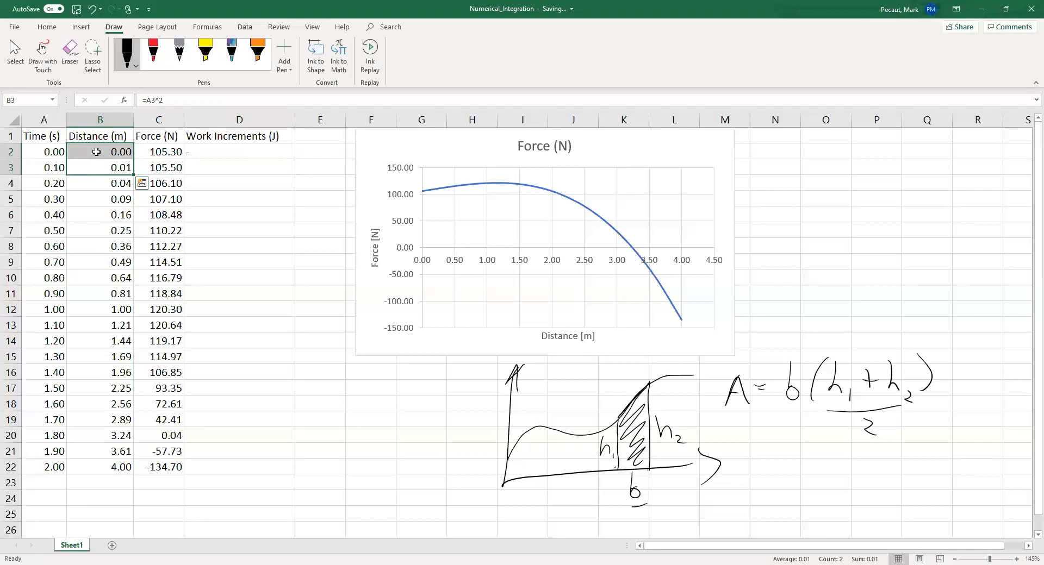
left_click(239, 168)
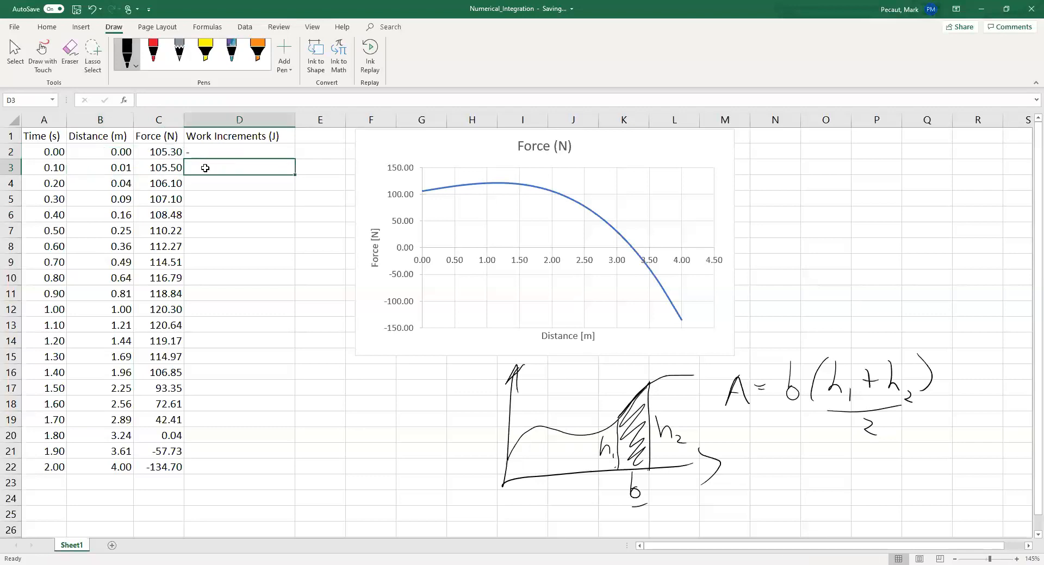
type("=")
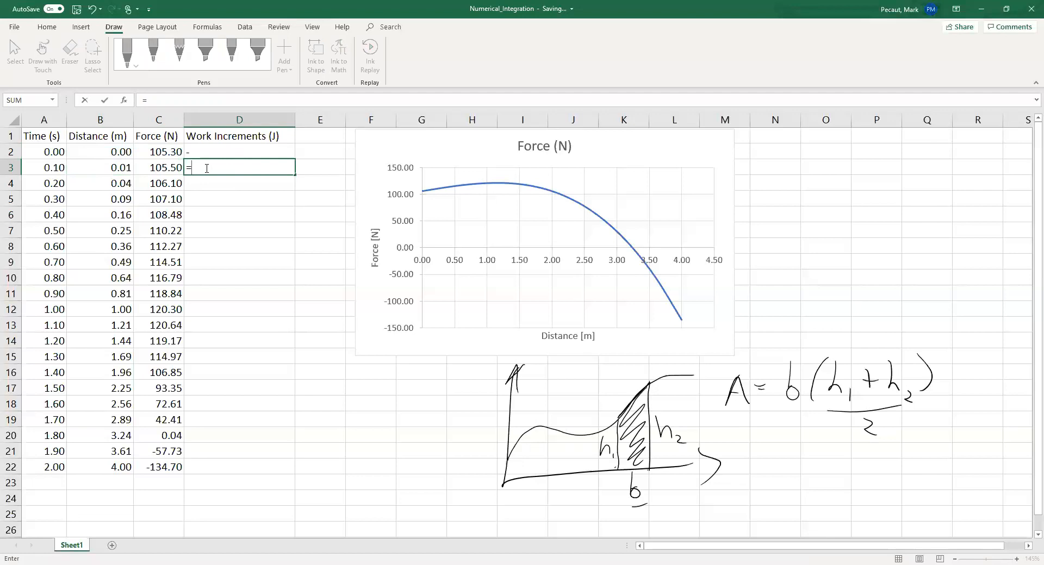
type("(")
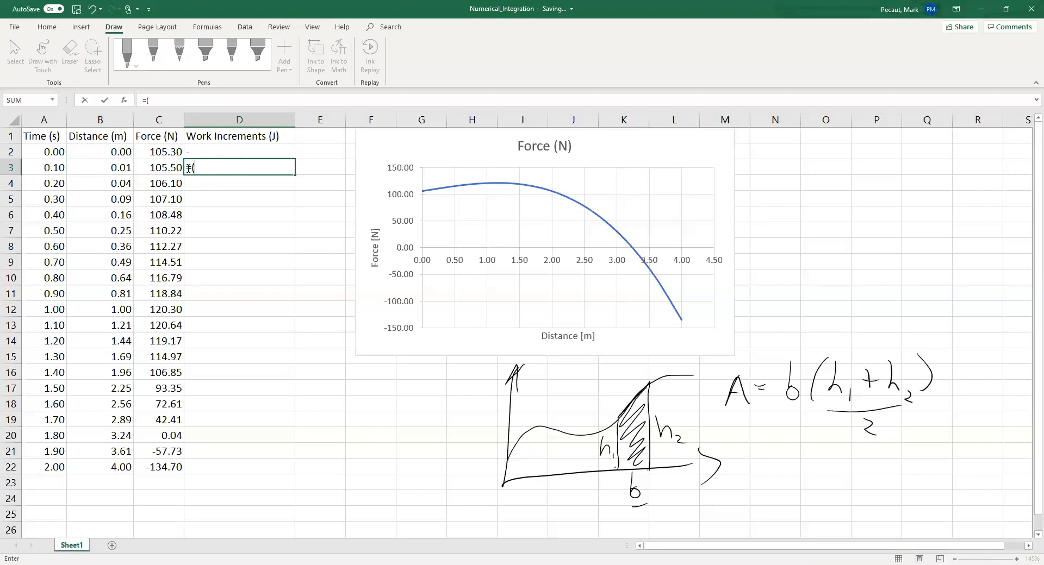
left_click(100, 168)
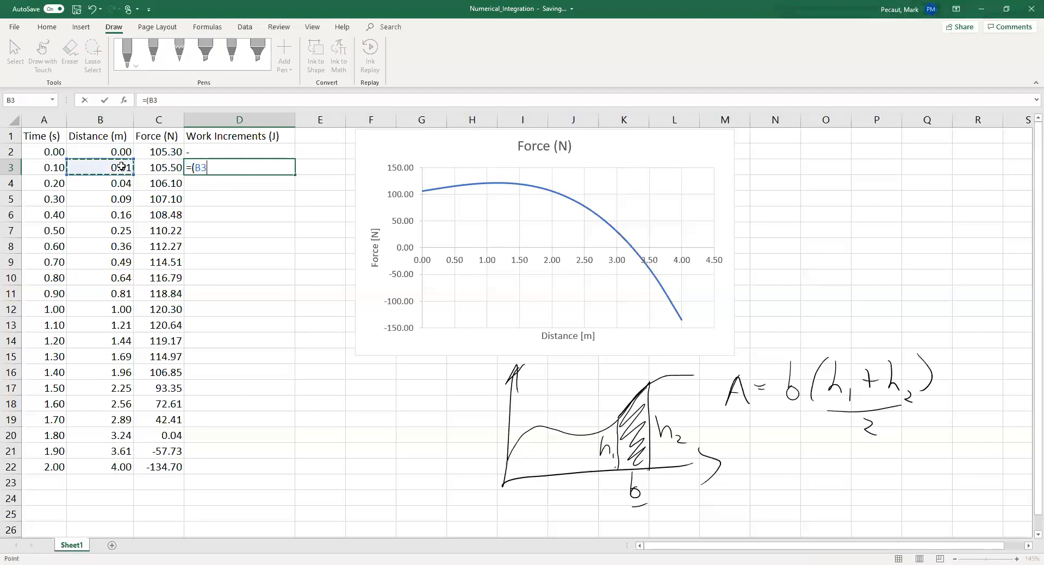
left_click(100, 151)
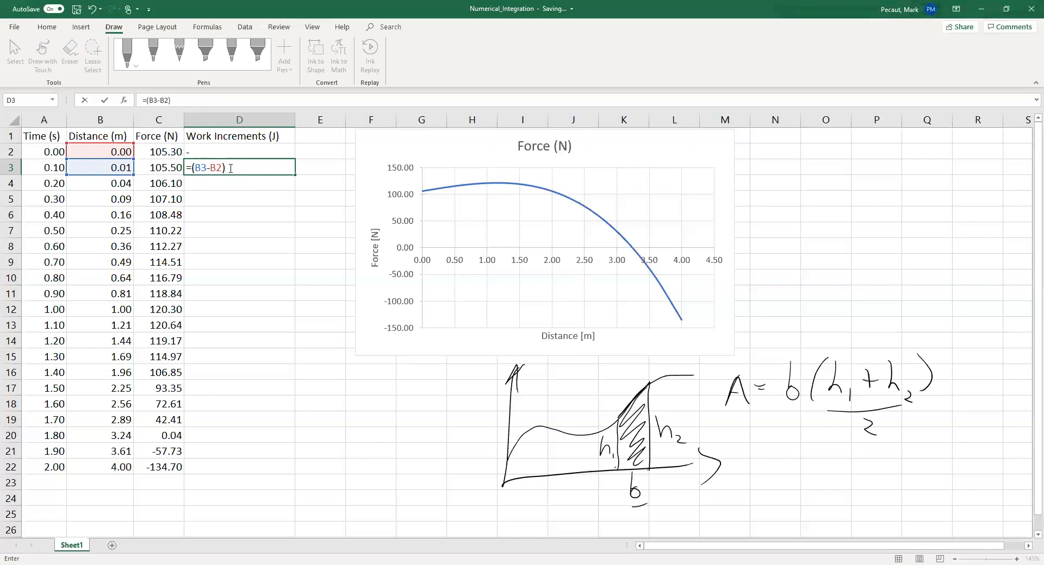
- Complete the formula as =(B3-B2)*(C2+C3)/2 and point out distances B2 and B3
type("*")
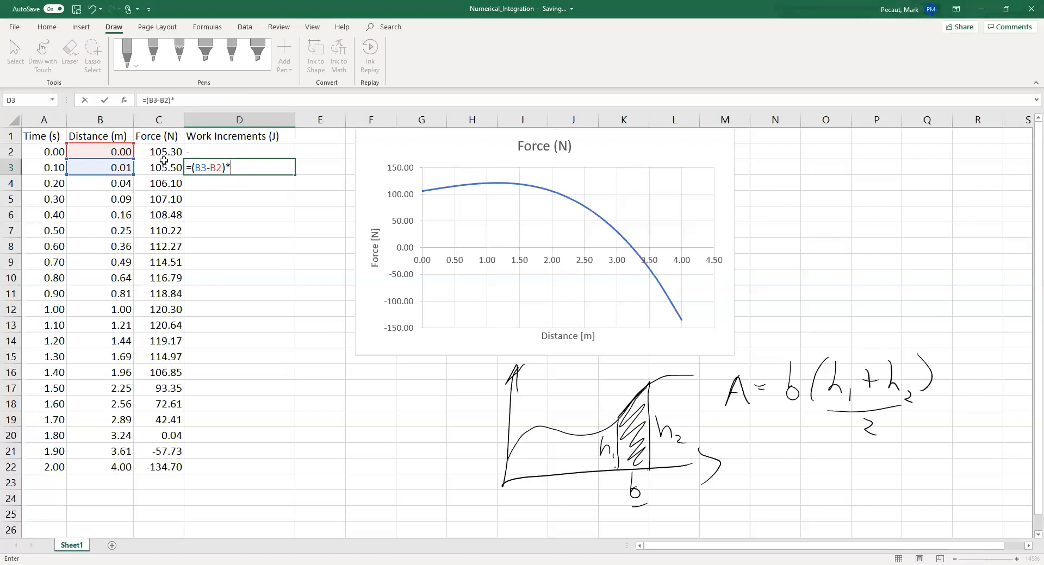
left_click(159, 152)
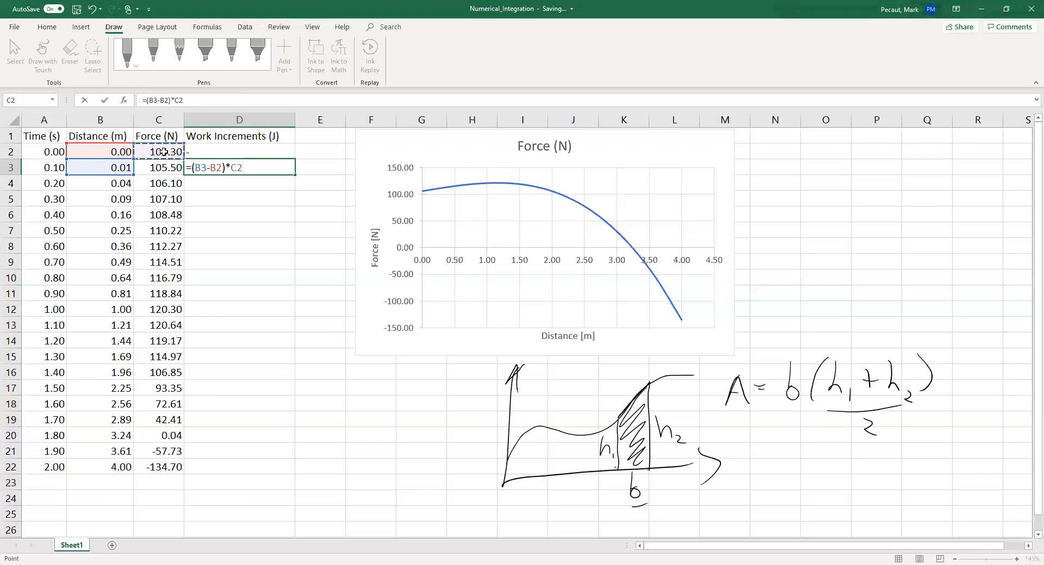
type("(")
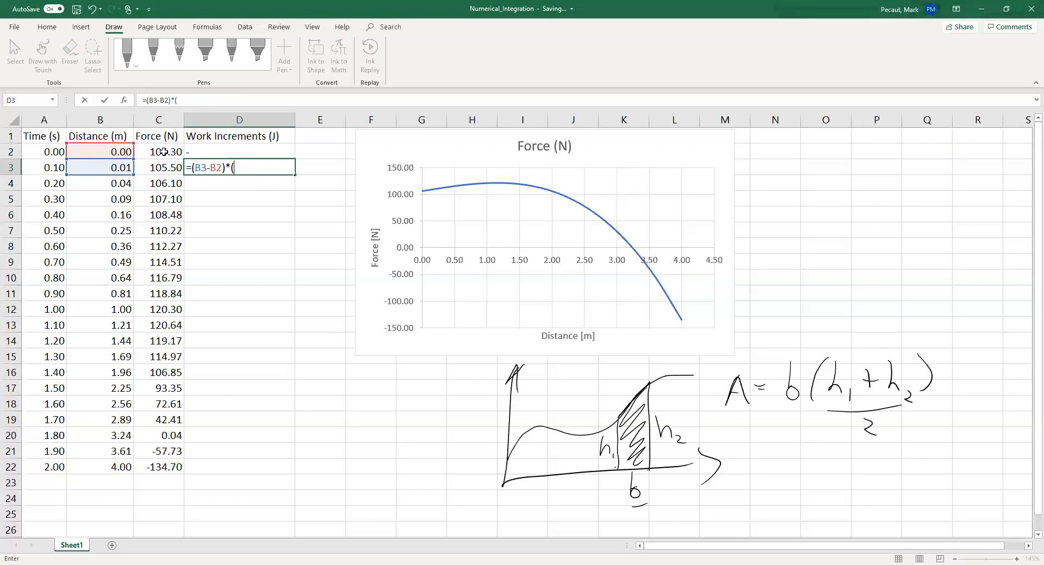
left_click(158, 151)
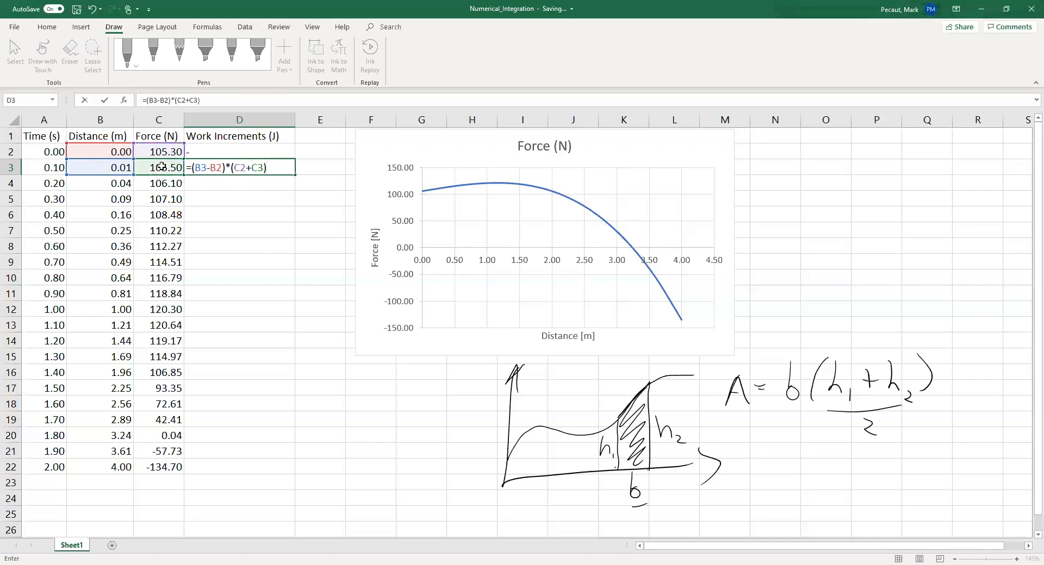
type("/2")
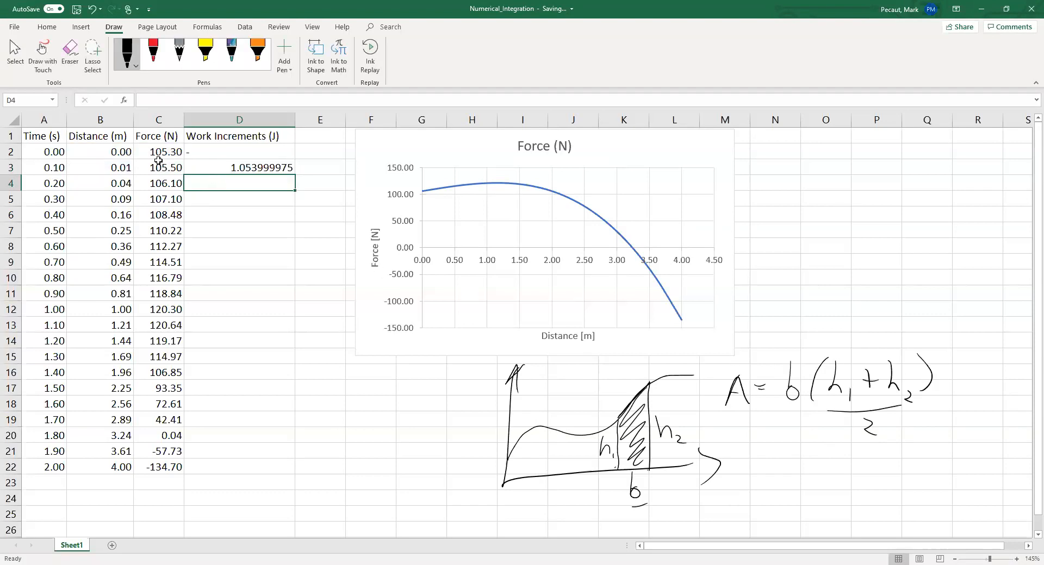
left_click(100, 152)
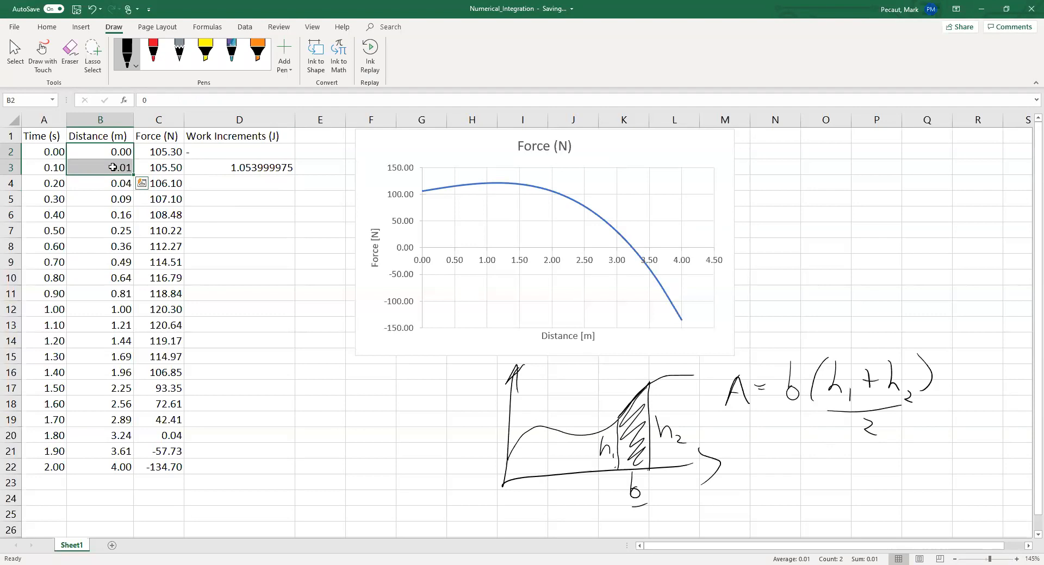
- Copy the D3 increment formula and paste it into D4 through D22
left_click(239, 167)
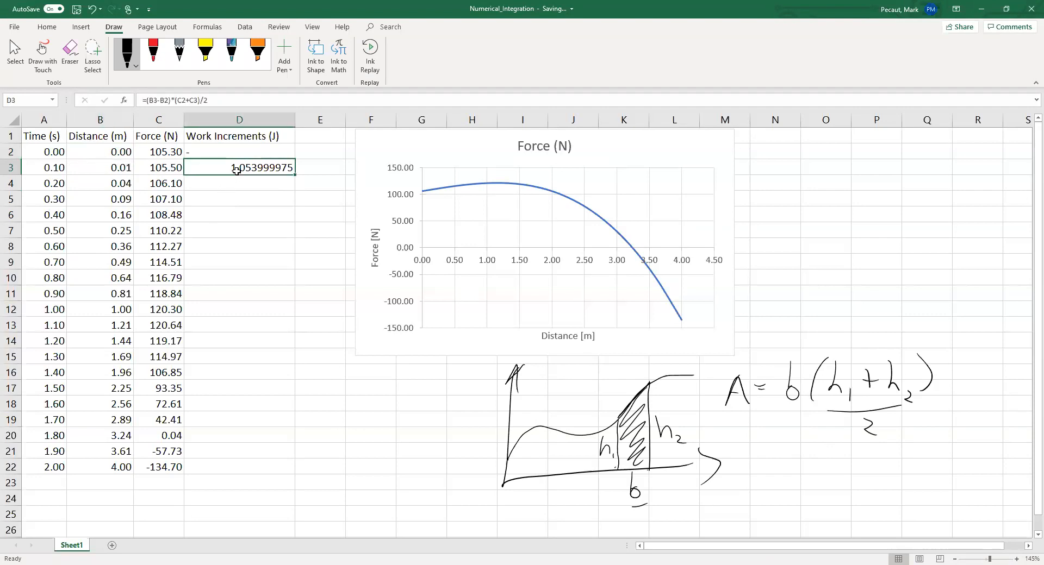
key("ctrl+c")
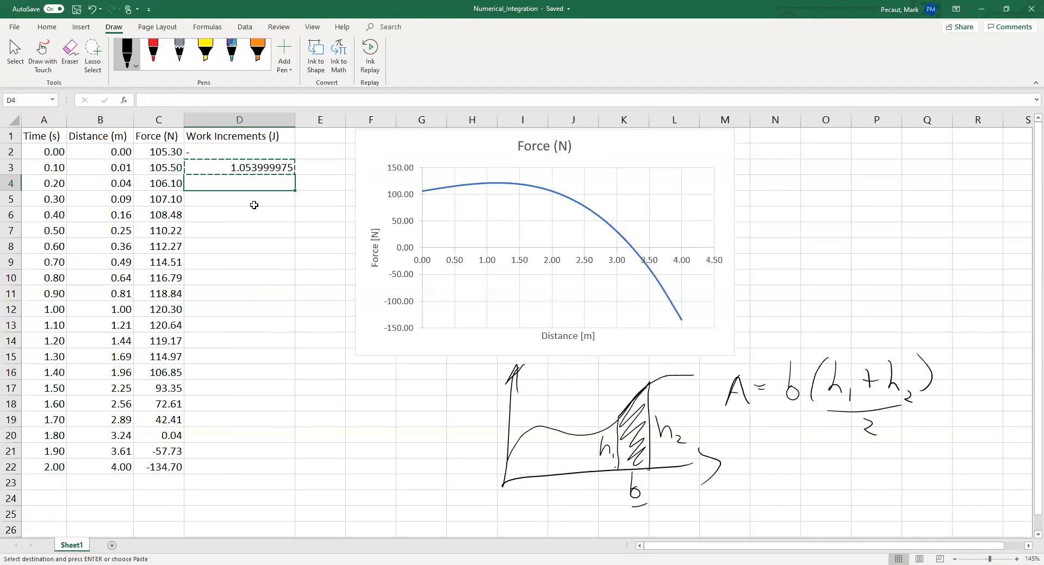
mouse_move(257, 185)
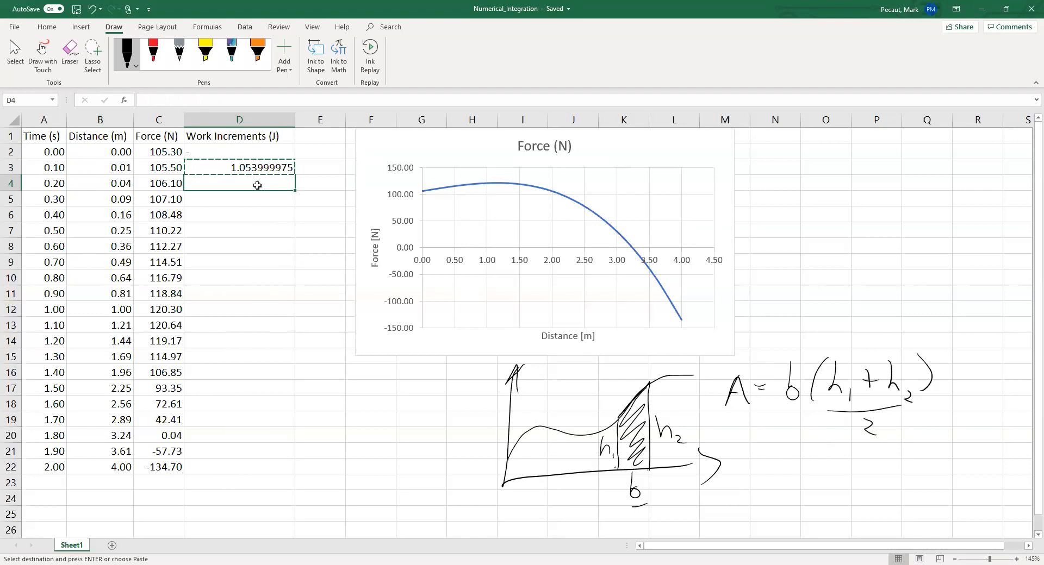
mouse_move(253, 457)
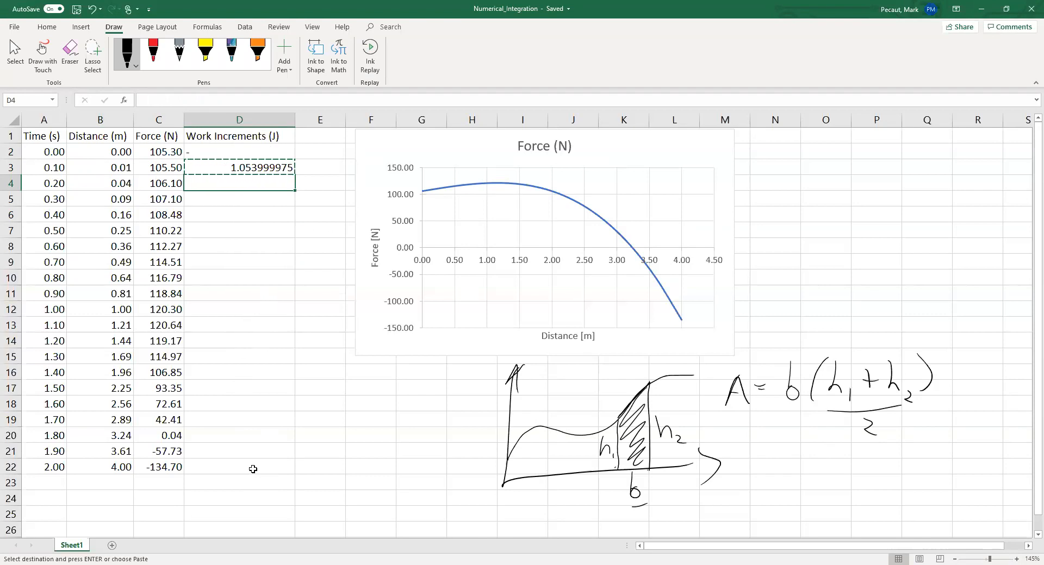
left_click_drag(239, 182, 239, 466)
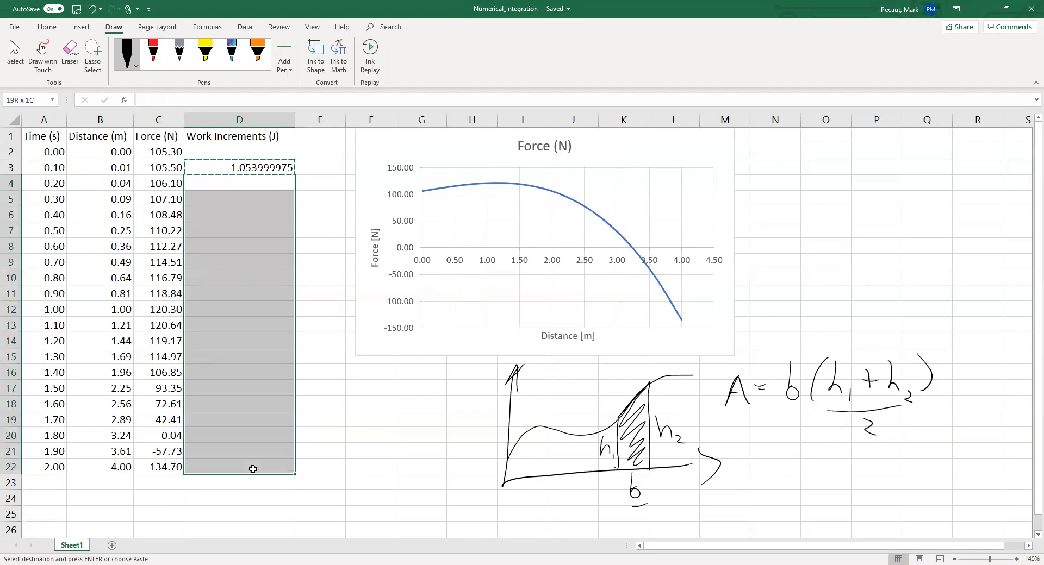
left_click(239, 183)
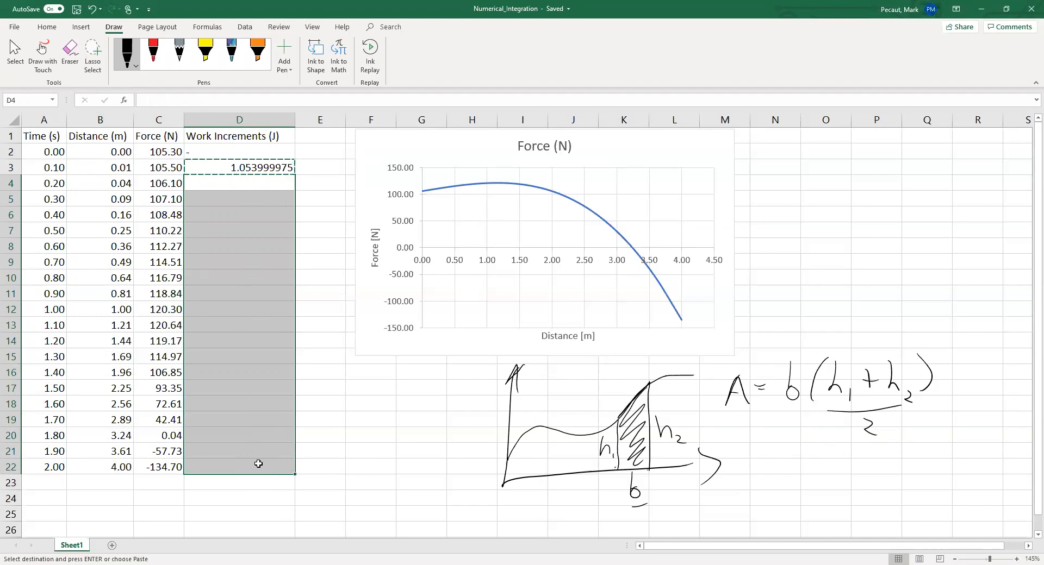
right_click(259, 464)
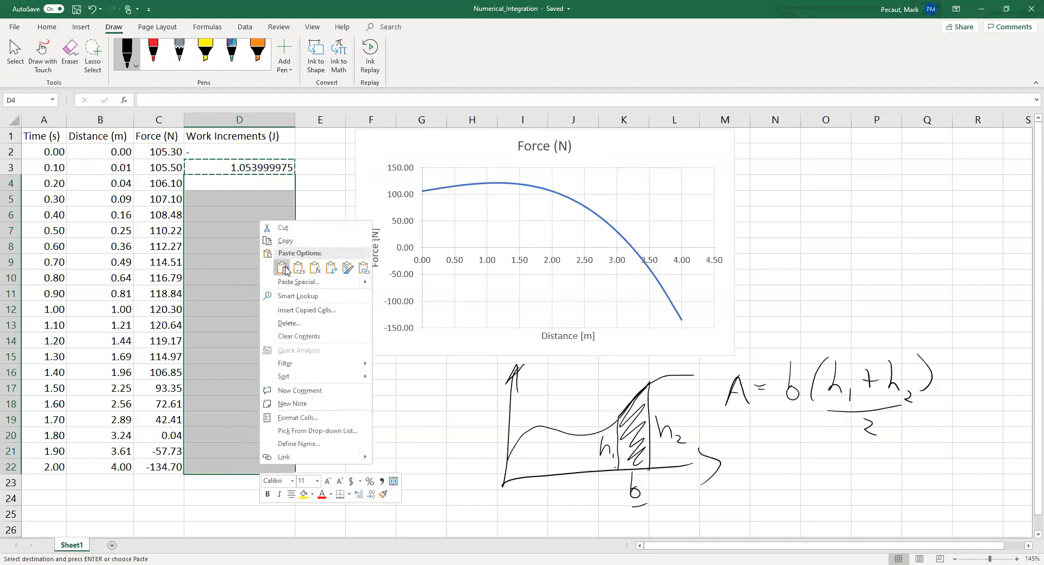
left_click(282, 267)
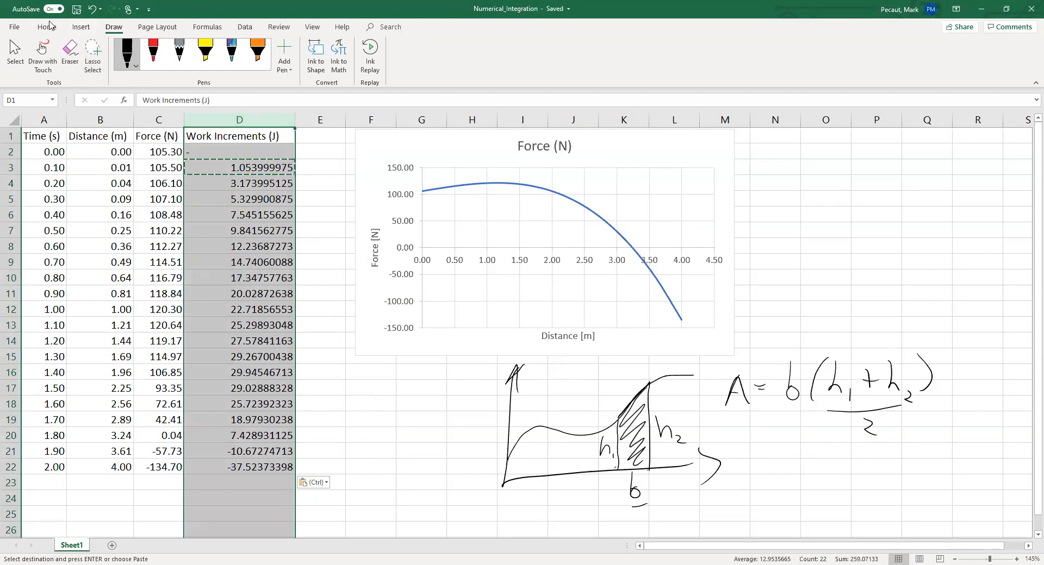
- Format the work increments in column D to display two decimal places
left_click(47, 26)
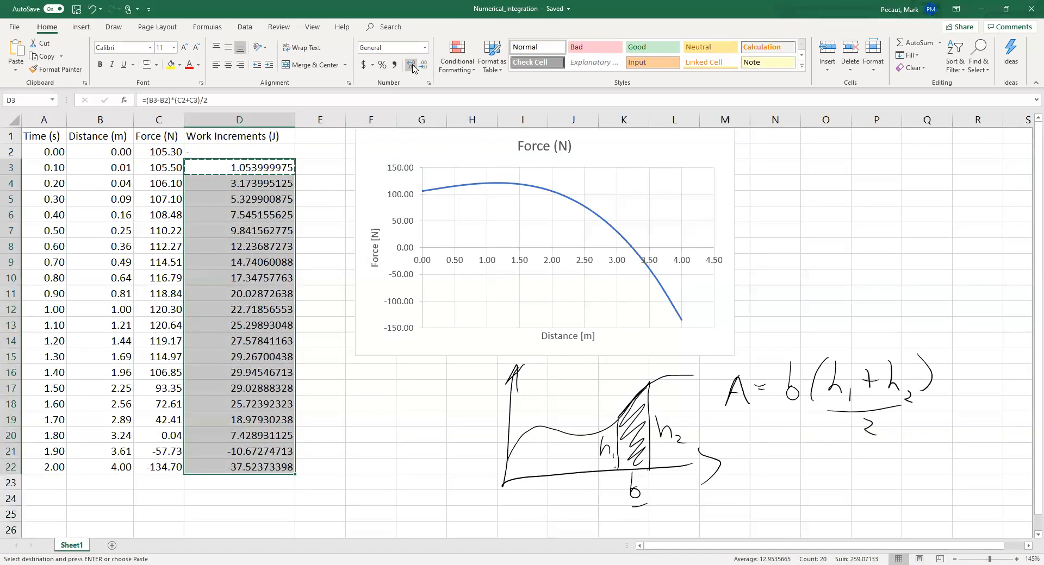
left_click(422, 64)
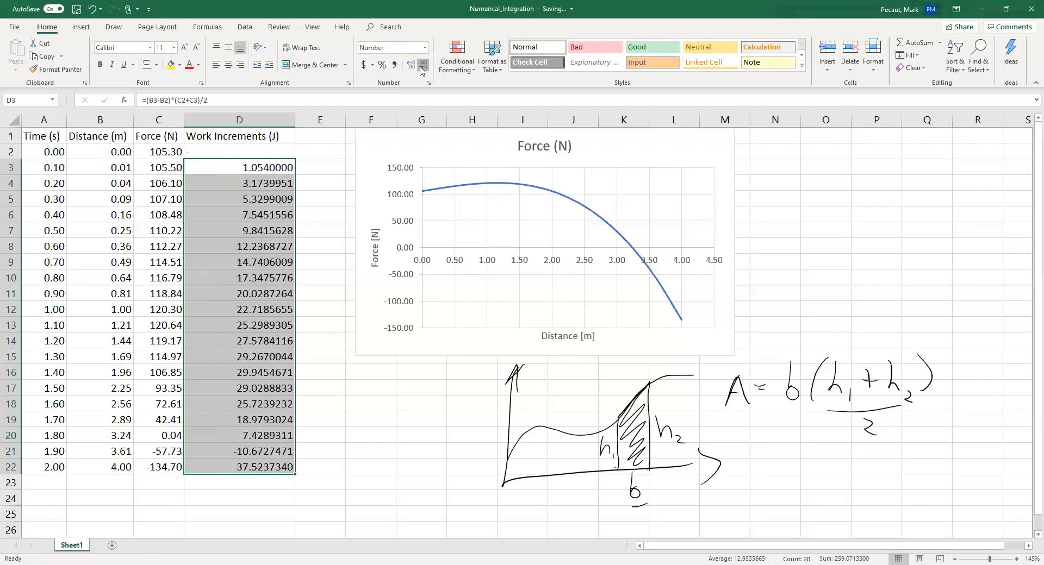
left_click(422, 64)
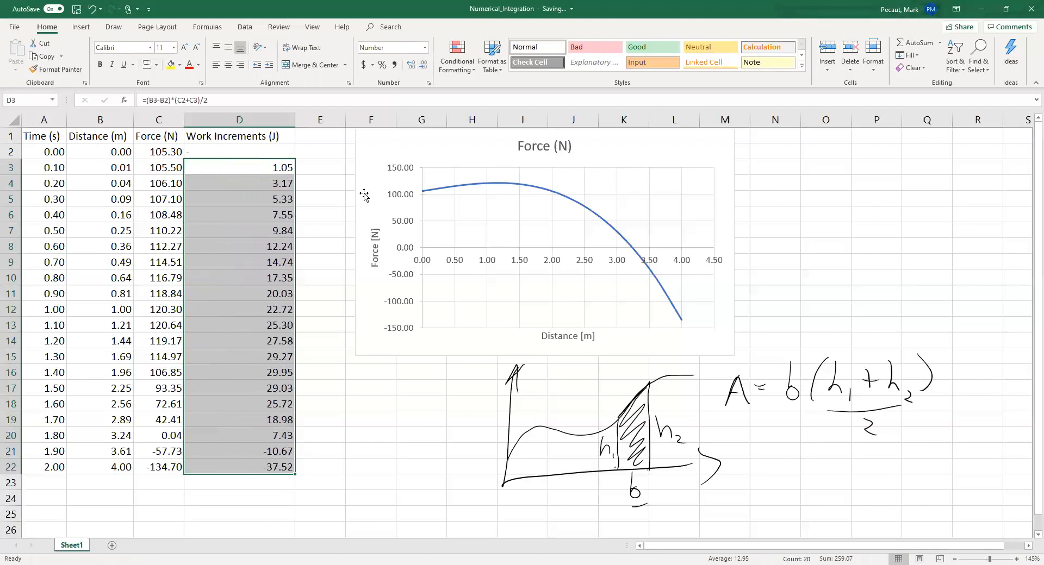
mouse_move(306, 291)
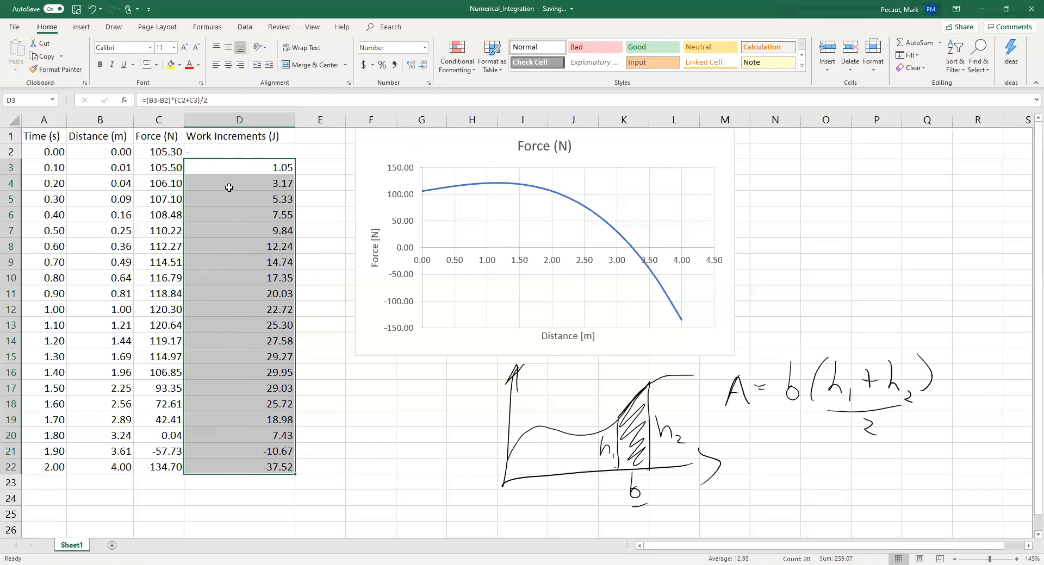
mouse_move(170, 183)
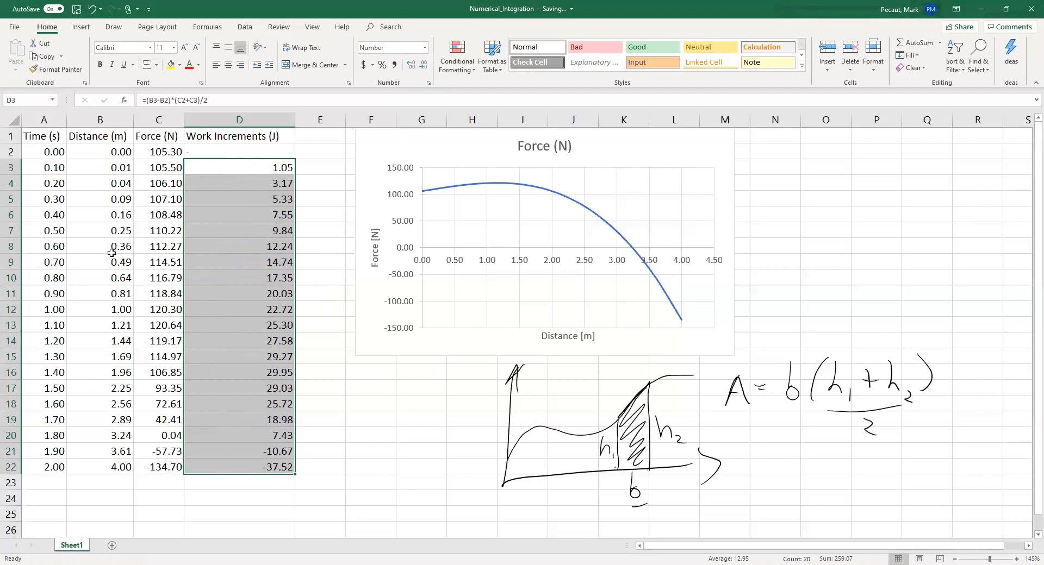
left_click(239, 231)
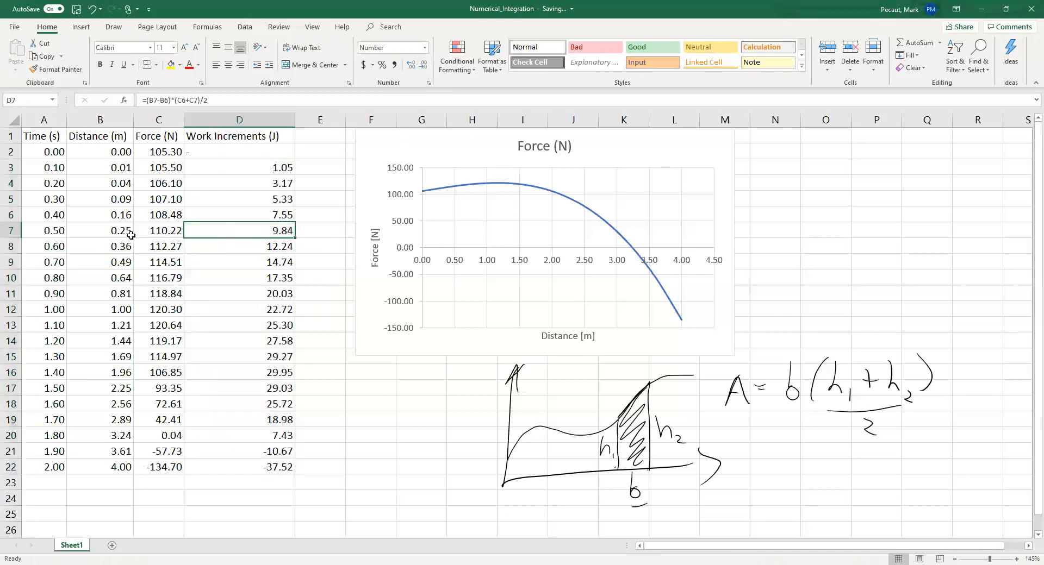
left_click(100, 231)
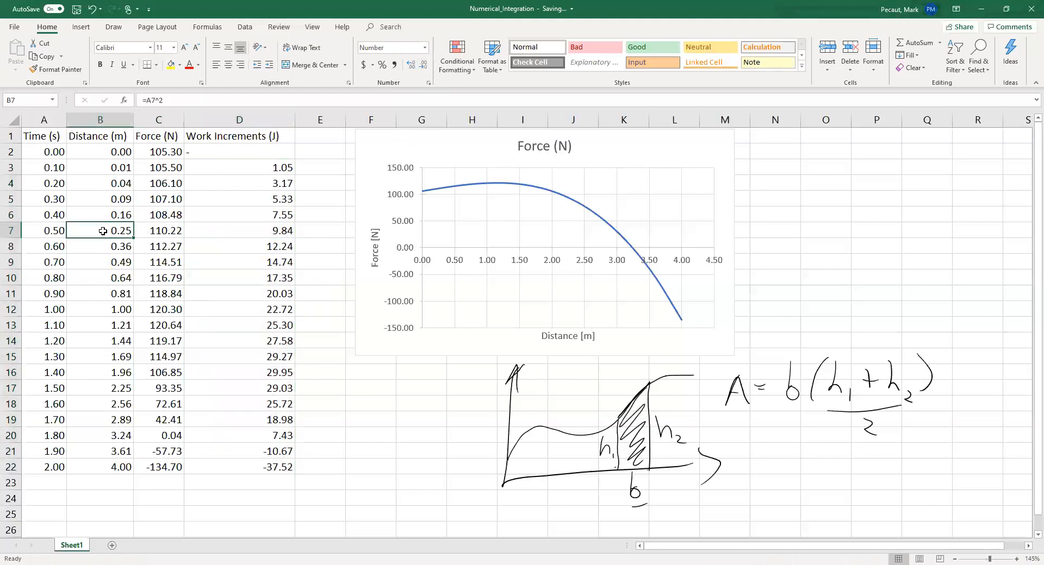
left_click(100, 214)
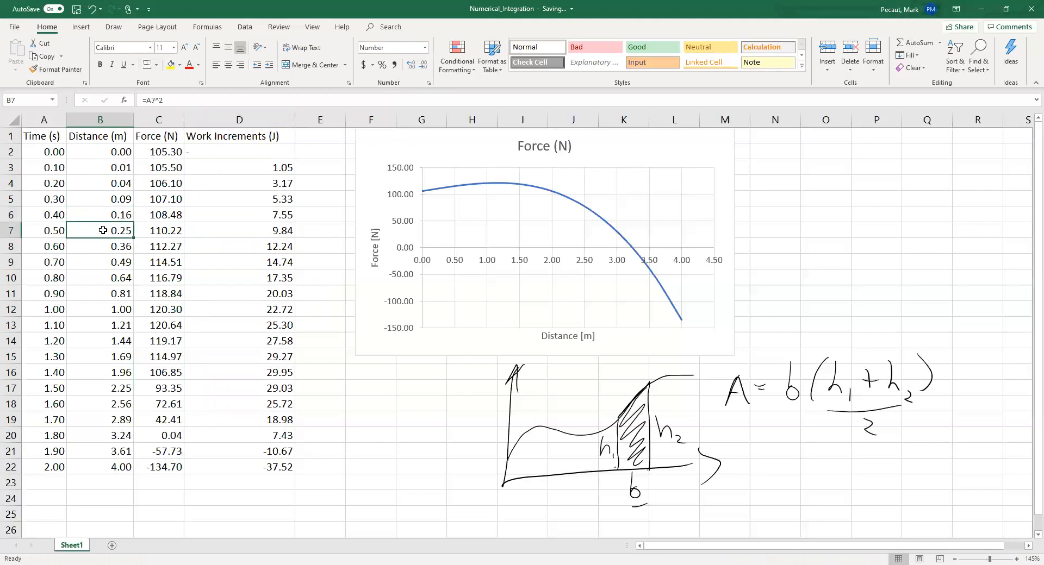
left_click_drag(100, 230, 100, 214)
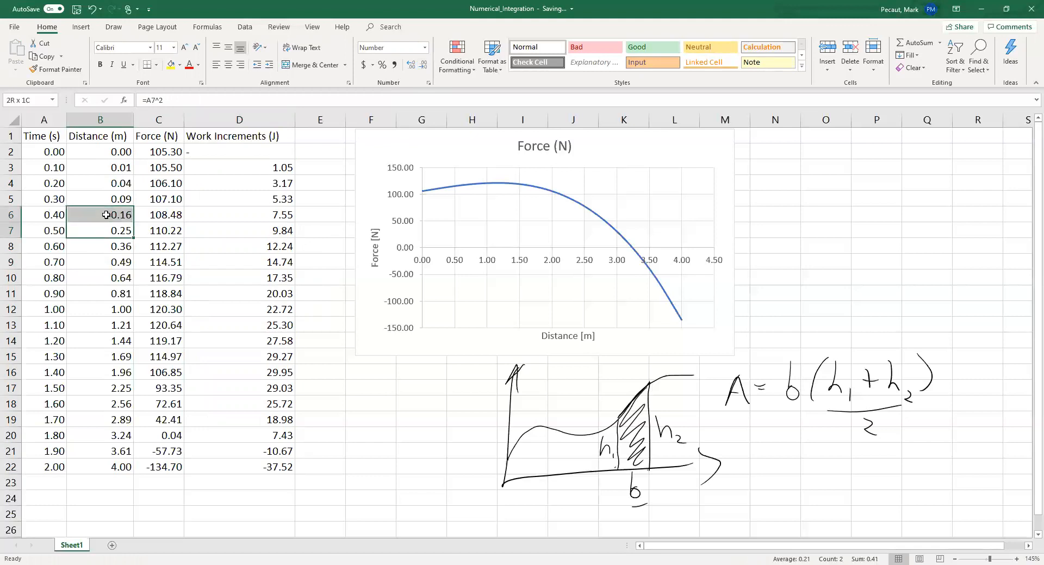
left_click(239, 230)
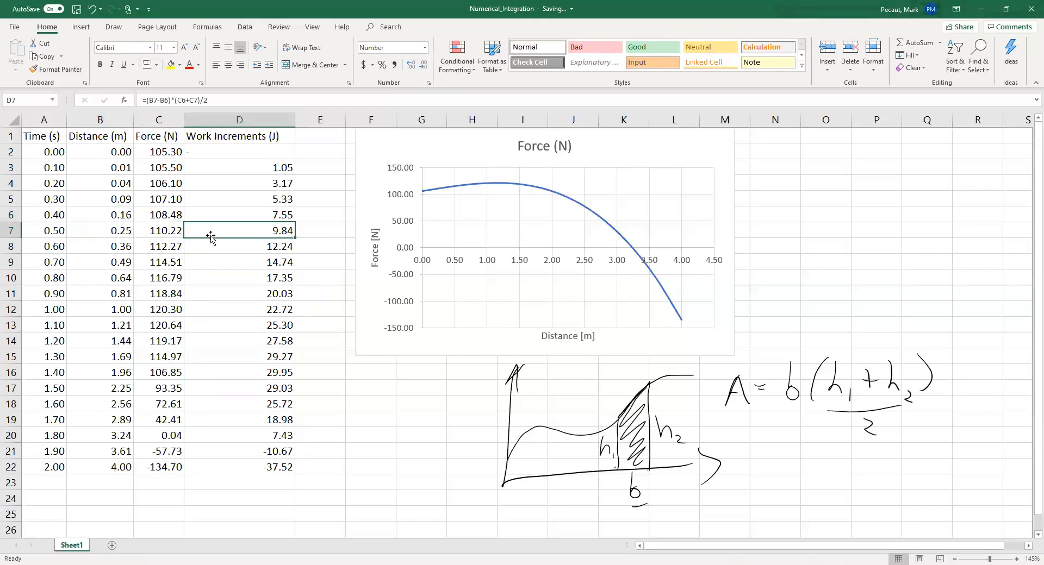
mouse_move(426, 205)
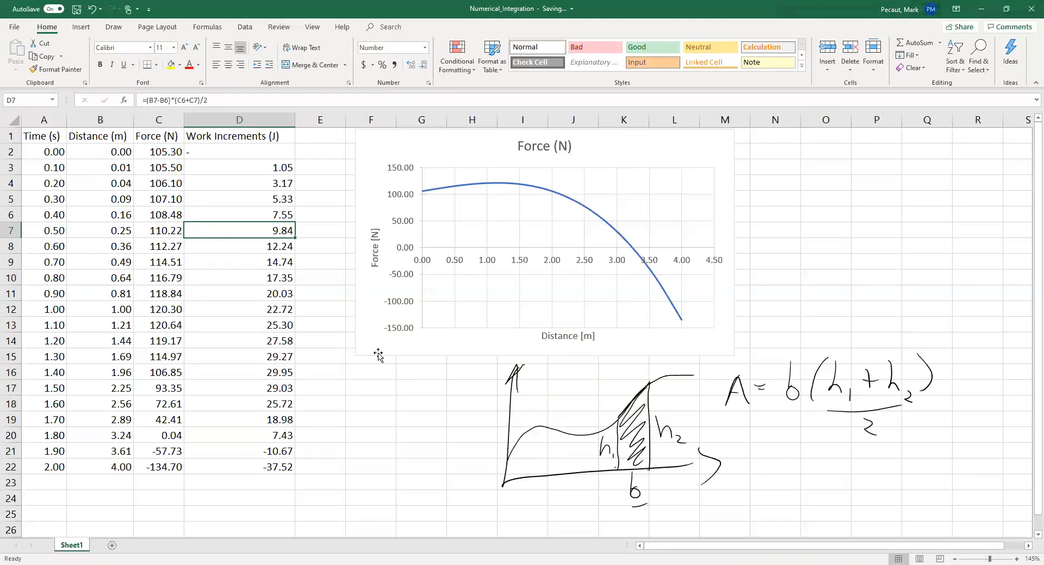
mouse_move(301, 275)
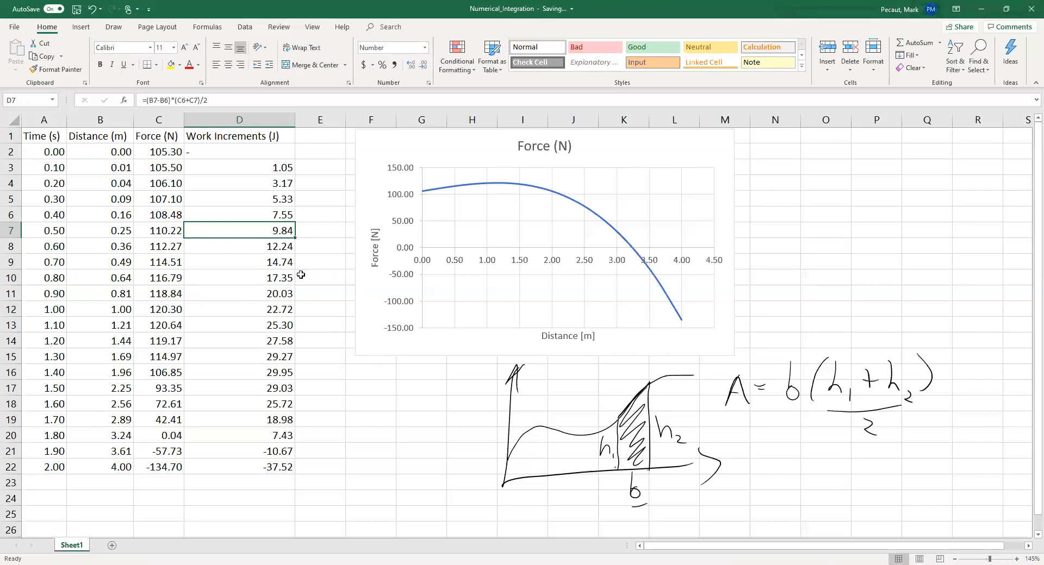
mouse_move(528, 204)
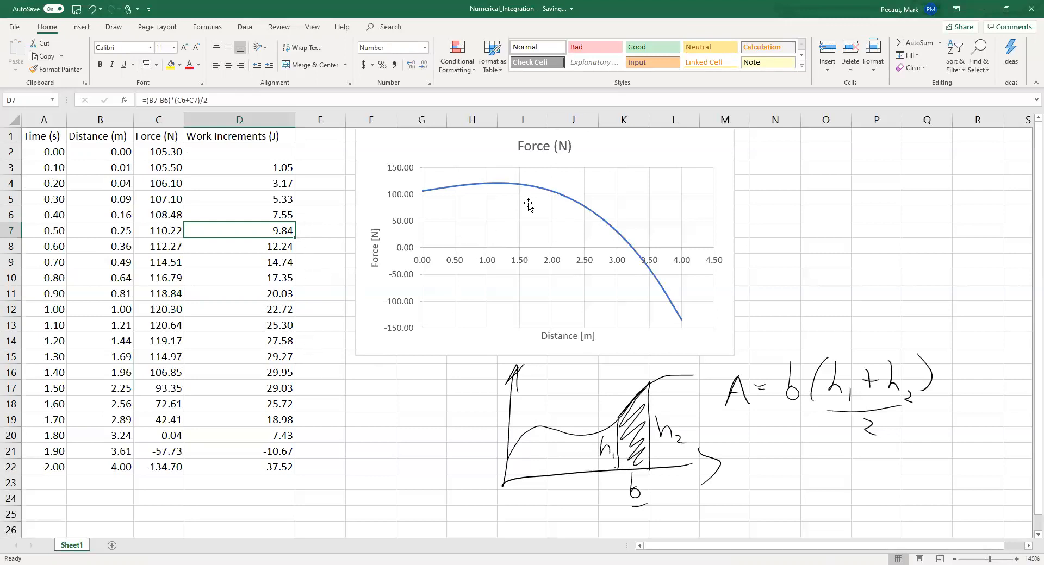
mouse_move(313, 371)
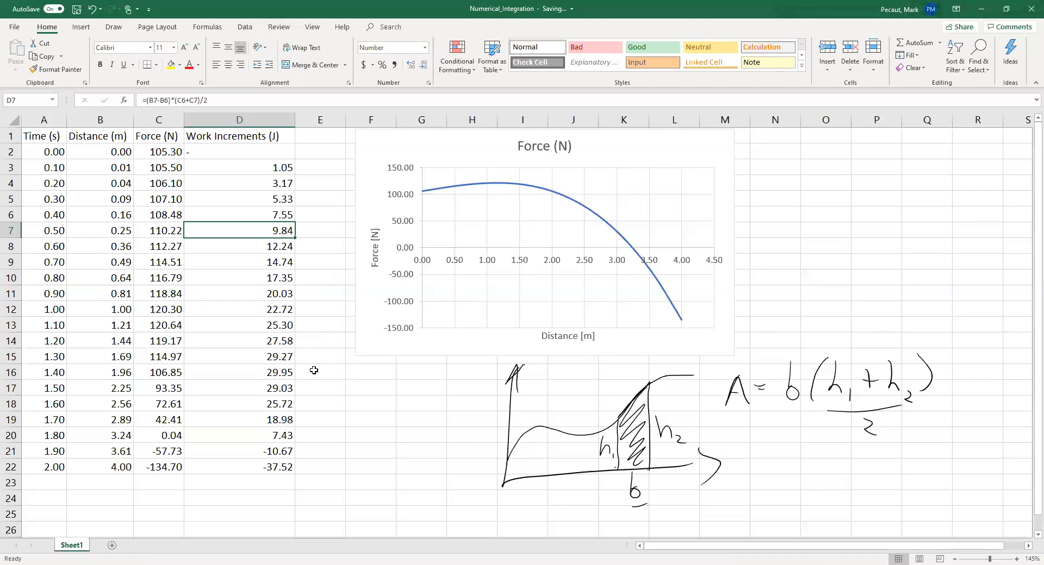
mouse_move(438, 191)
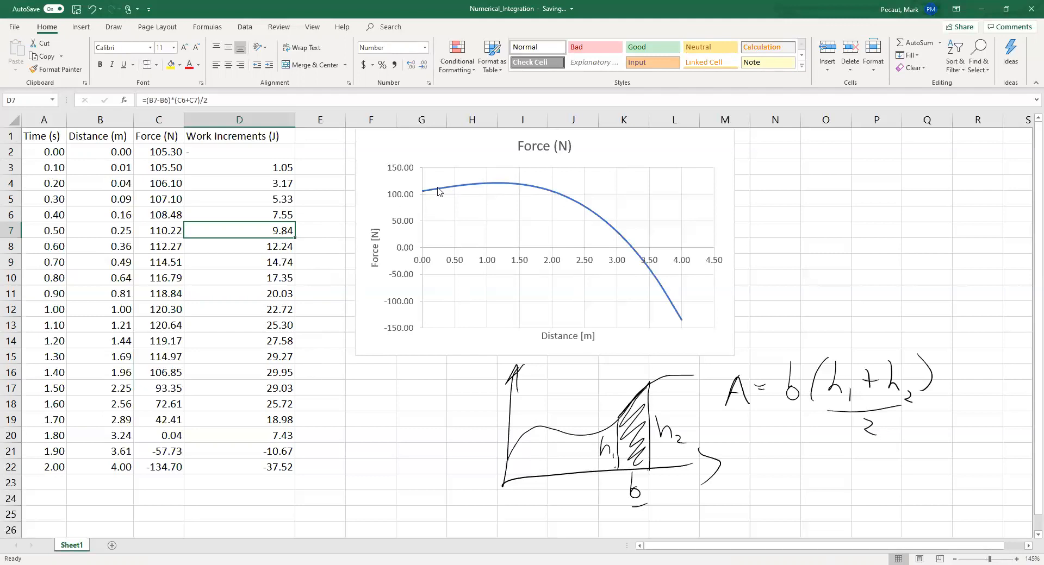
mouse_move(651, 272)
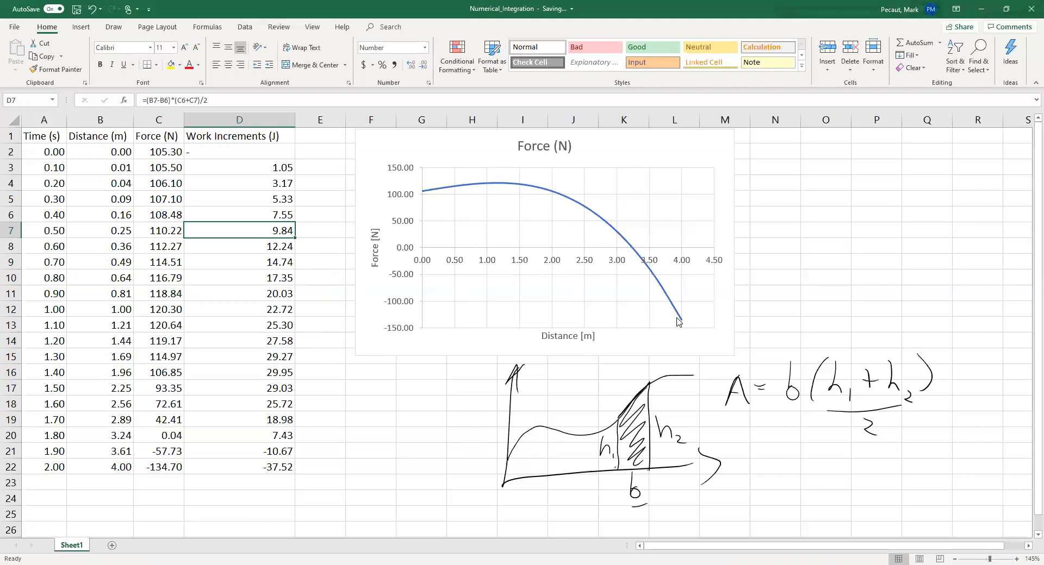
mouse_move(677, 319)
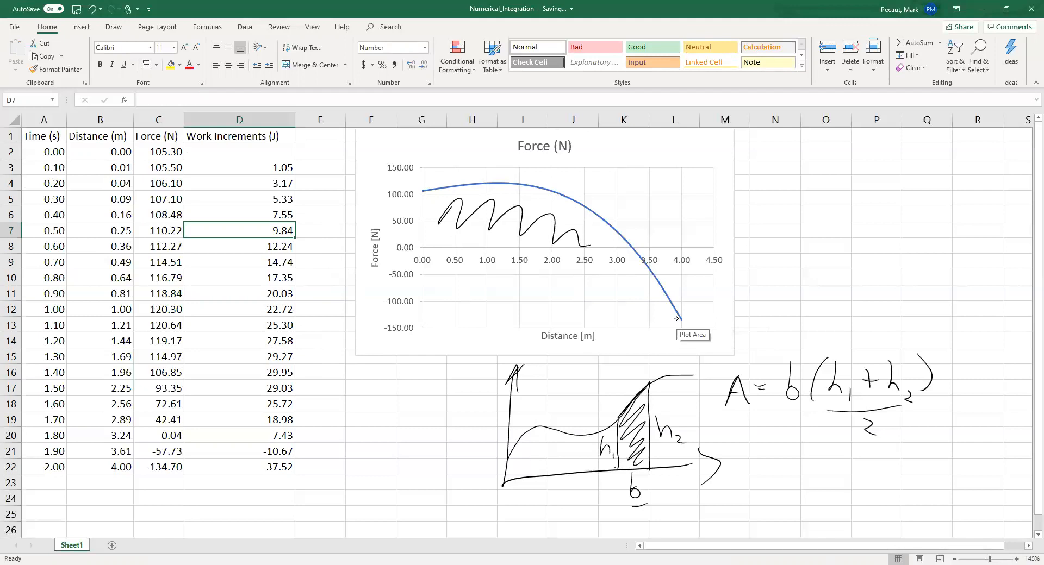
- Scribble ink shading under the force curve on the chart
left_click_drag(712, 276, 781, 256)
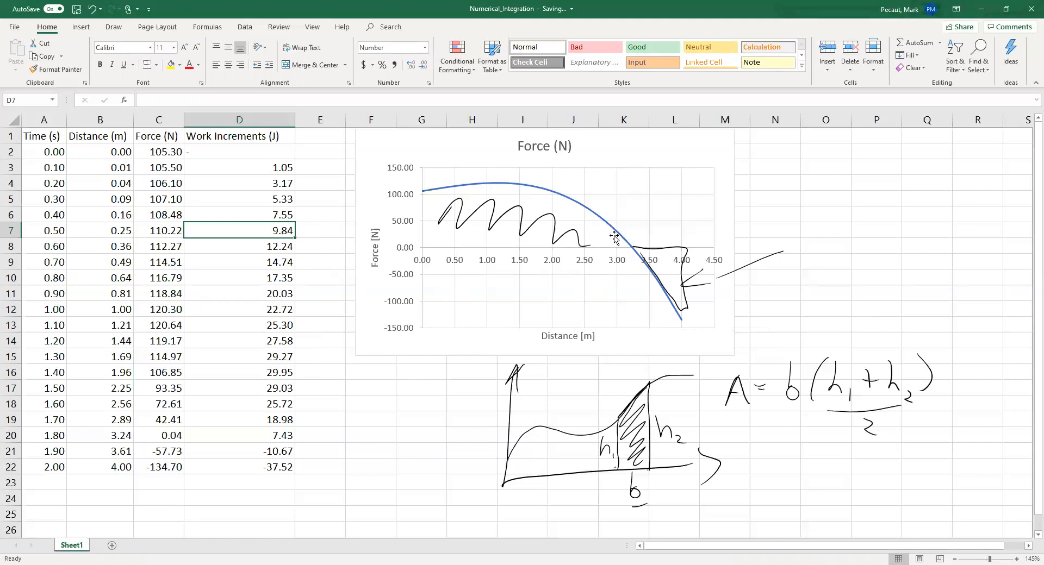
mouse_move(239, 425)
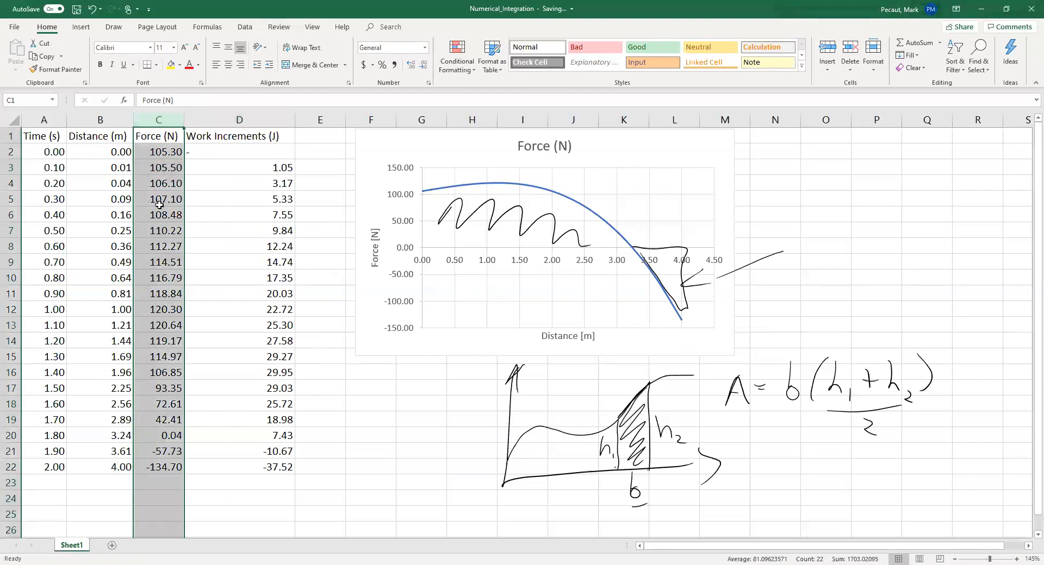
left_click(159, 436)
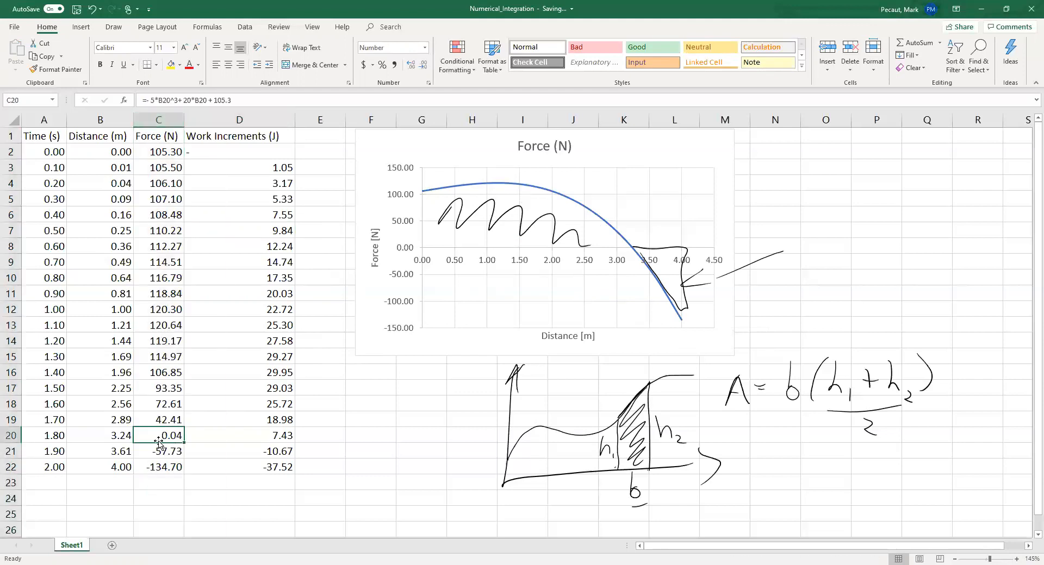
left_click(239, 436)
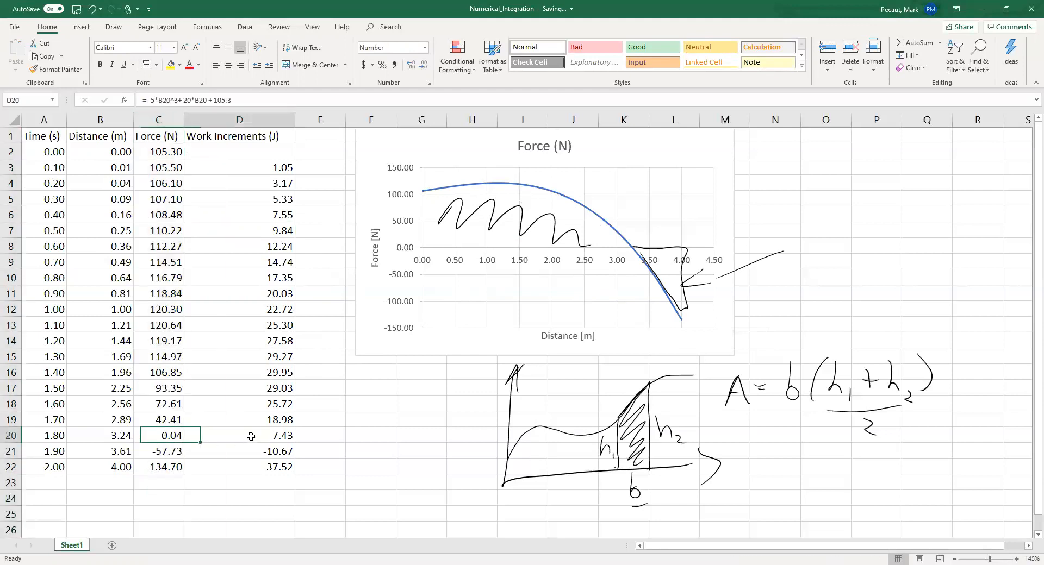
left_click(239, 436)
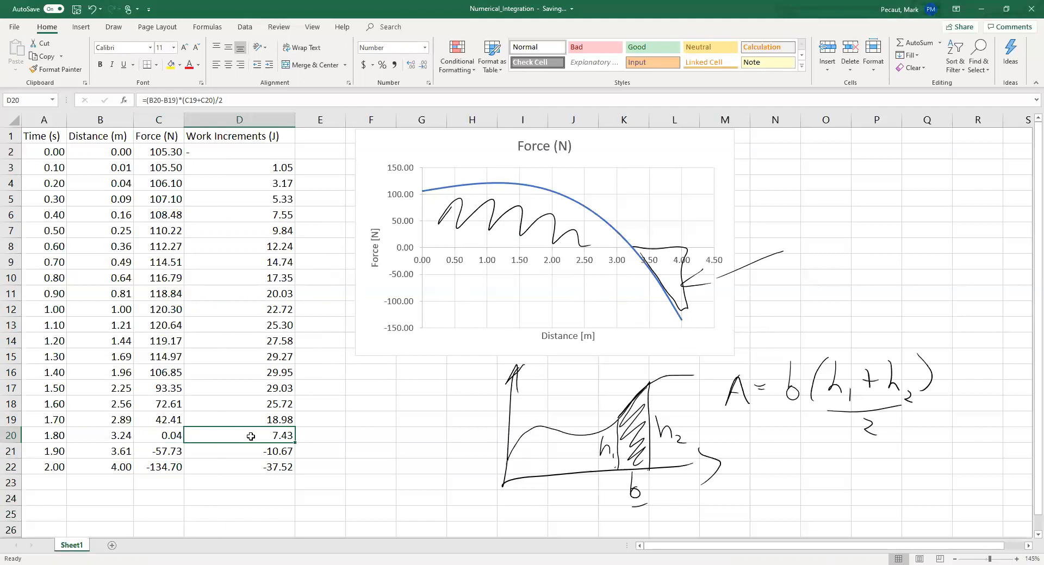
left_click(319, 436)
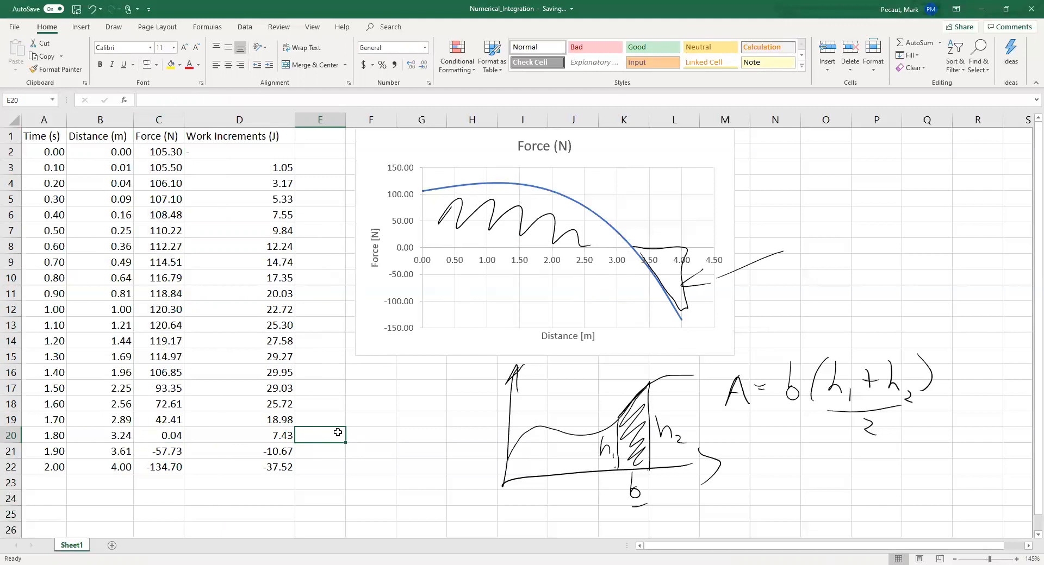
- Type the 'Work done' label in E20, preview the increments' sum, and select F20
type("Total")
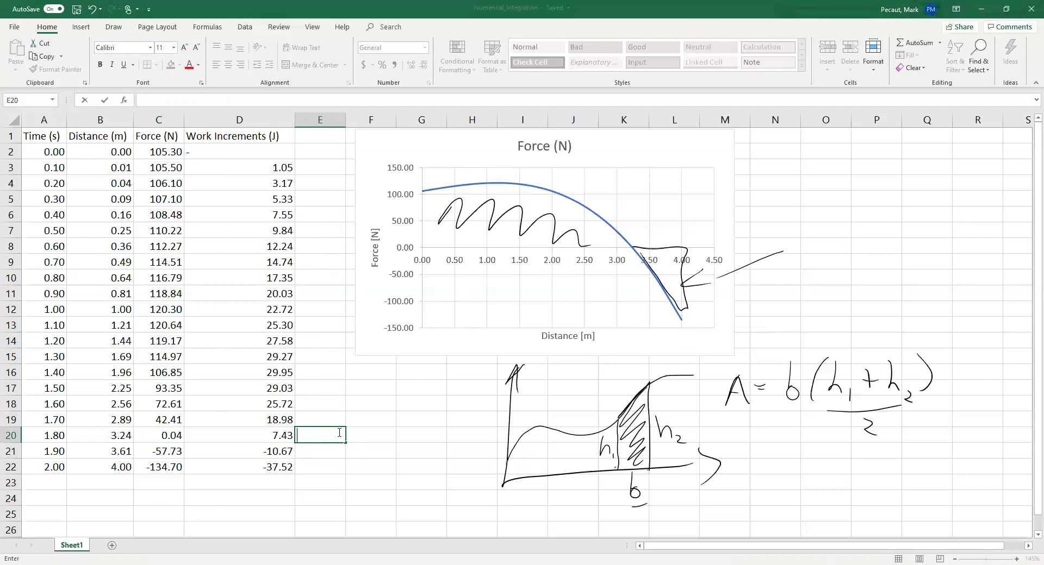
type("Work done")
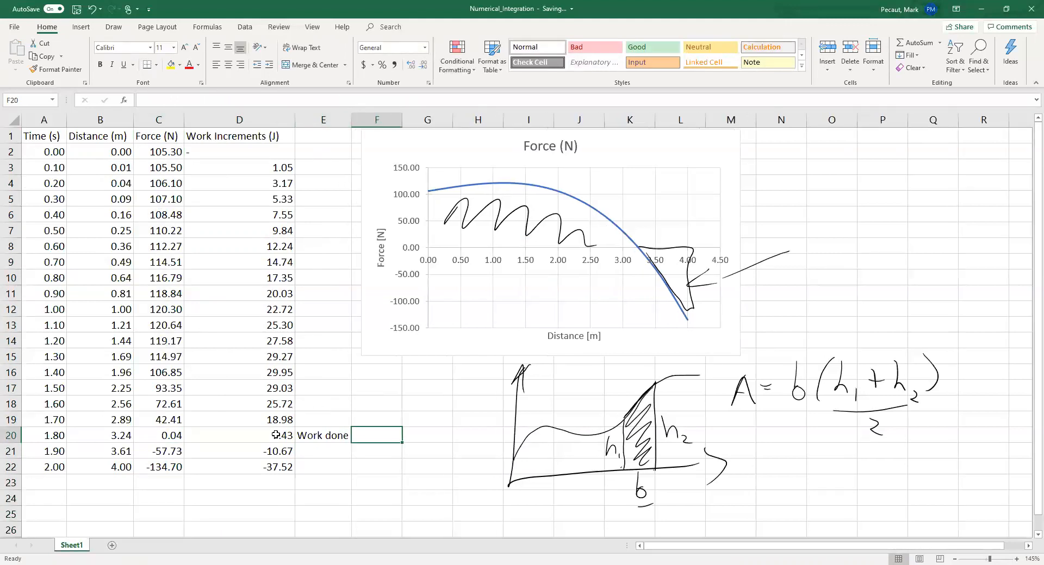
left_click(239, 167)
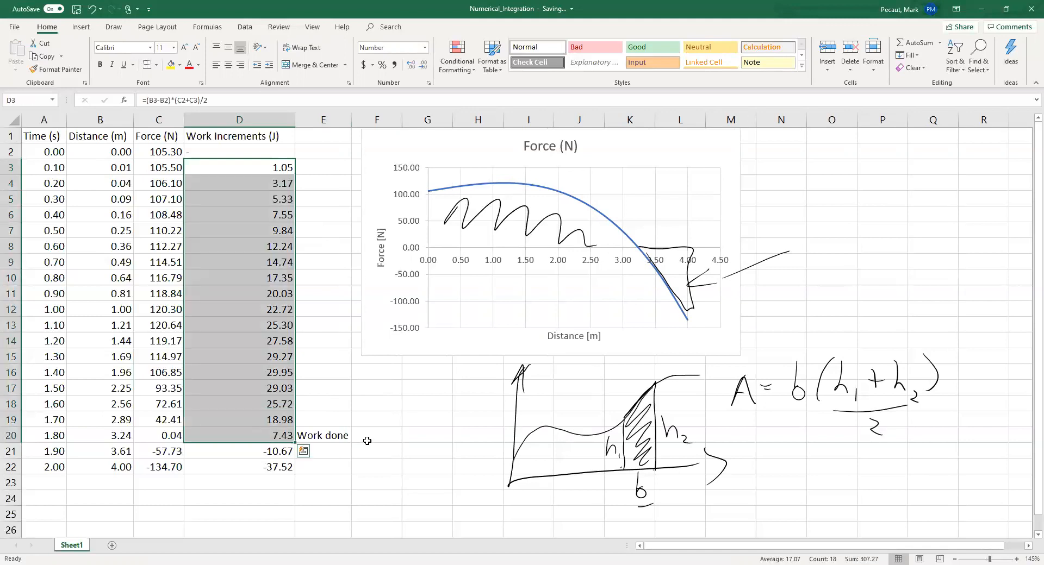
left_click(376, 436)
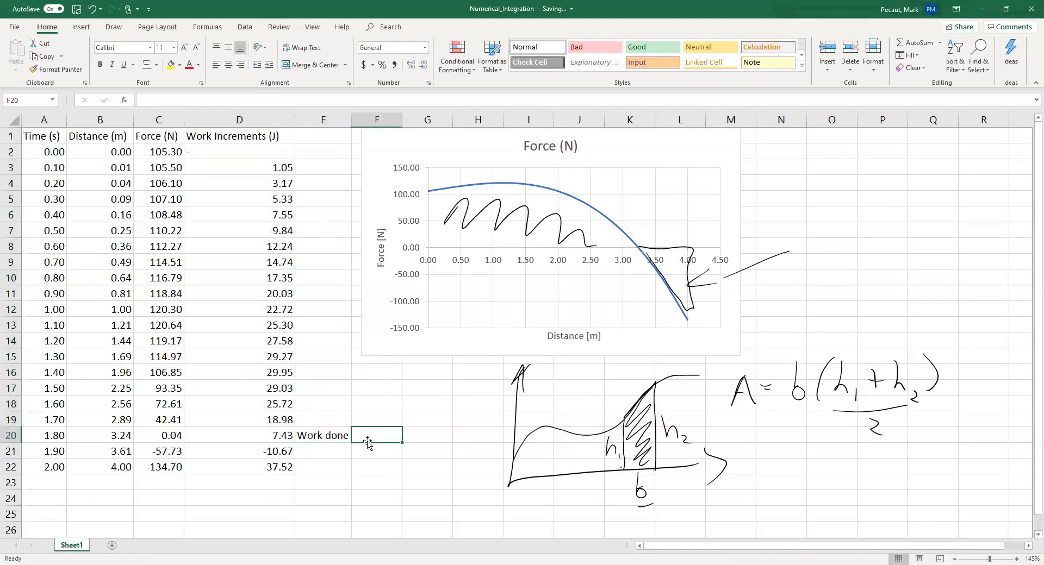
- Enter =SUM(D3:D20) in F20 to total the work done as 307.27 J
type("=")
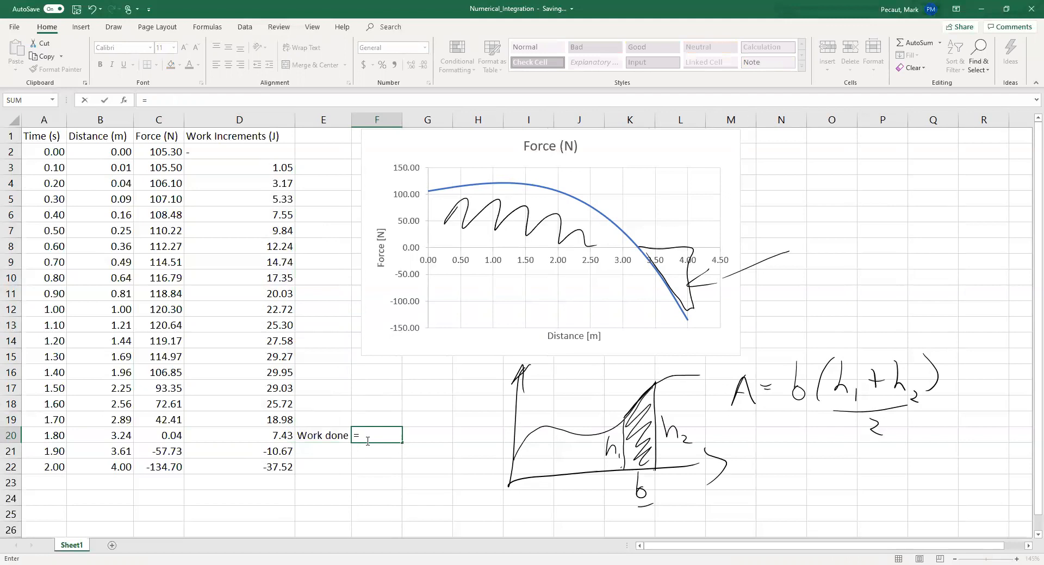
mouse_move(271, 180)
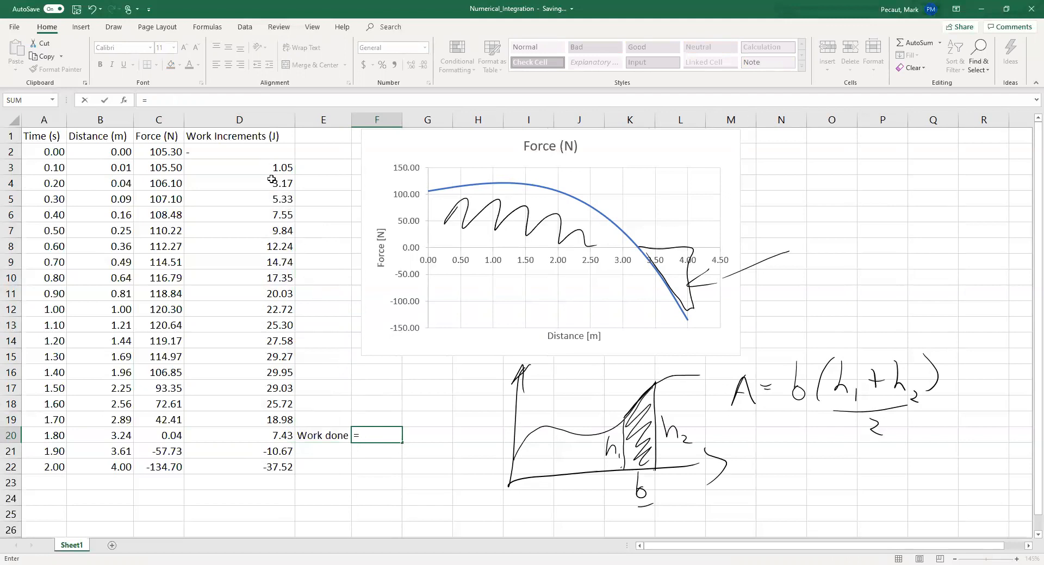
type("=SUM(")
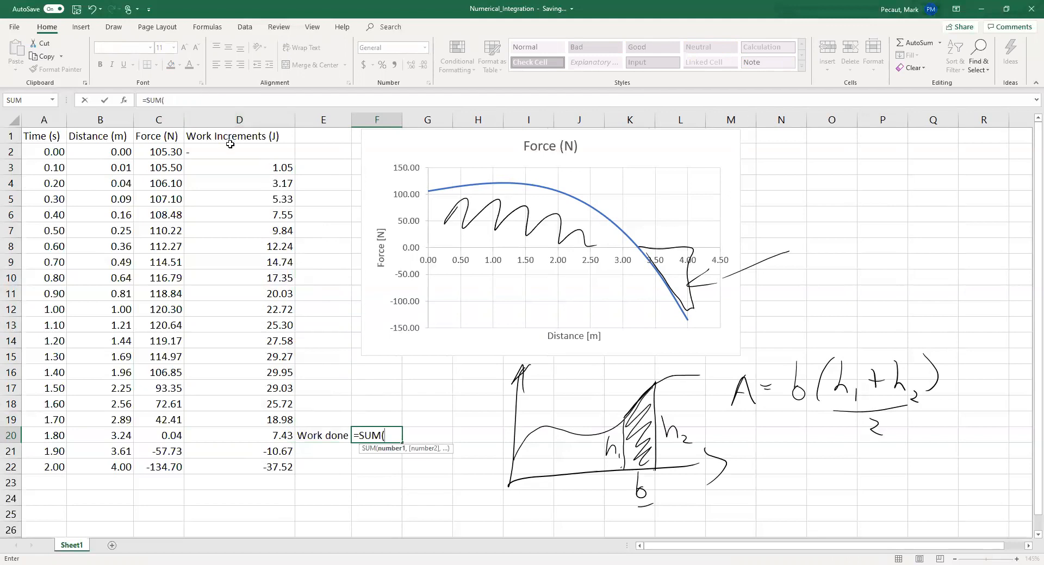
left_click(239, 167)
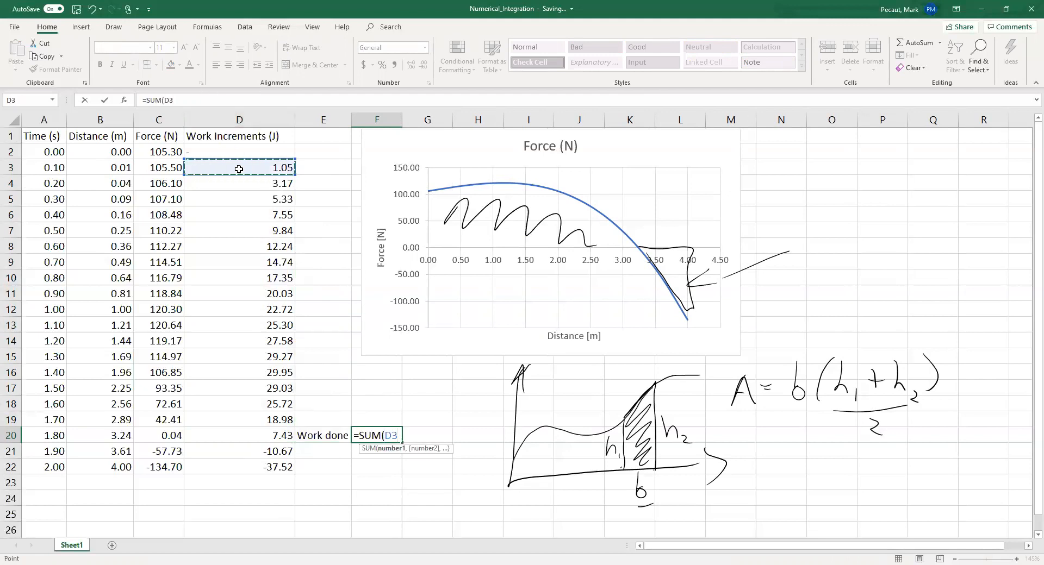
mouse_move(260, 347)
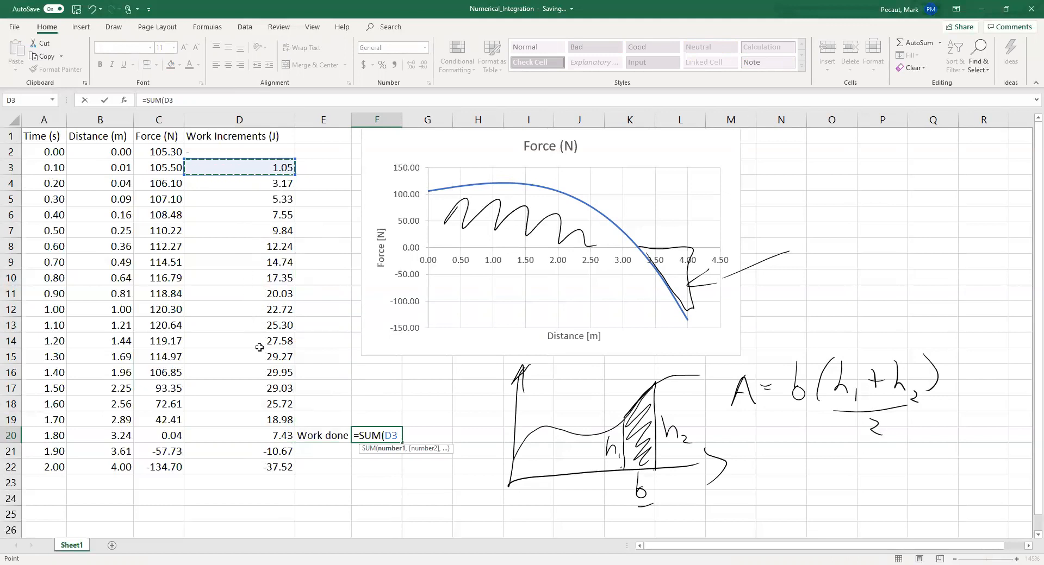
mouse_move(263, 435)
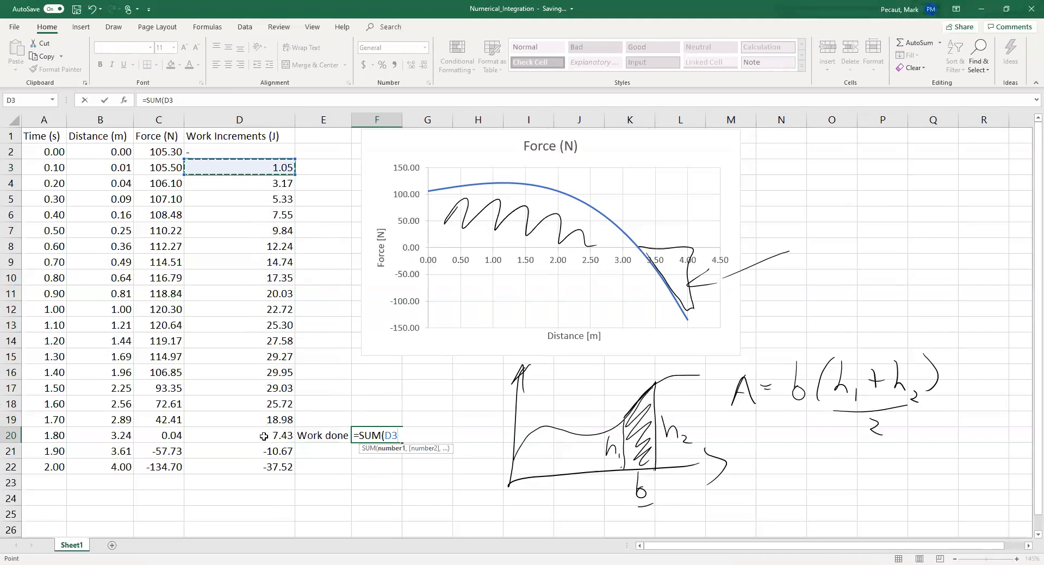
left_click_drag(239, 168, 239, 436)
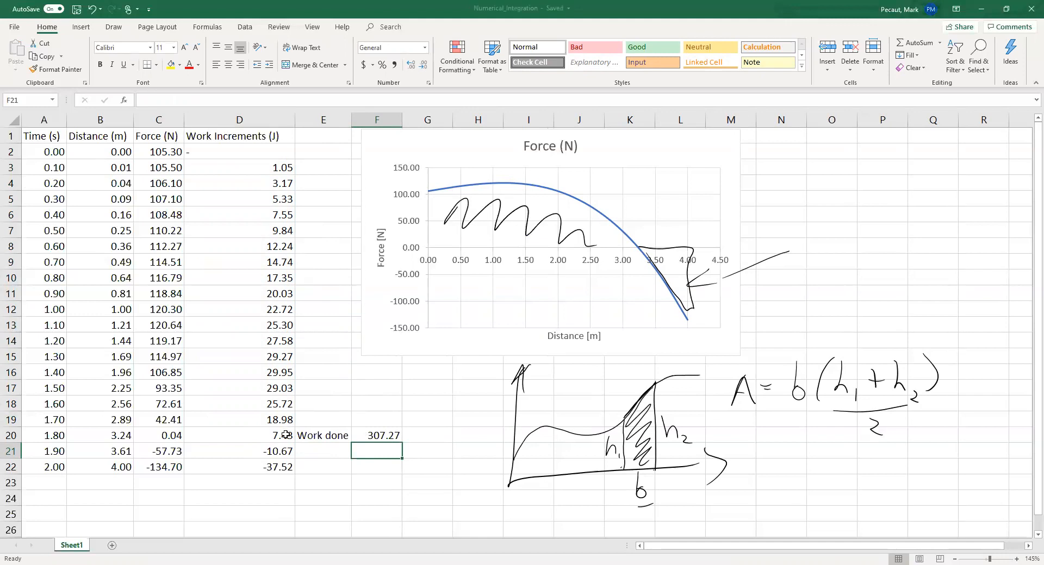
mouse_move(313, 440)
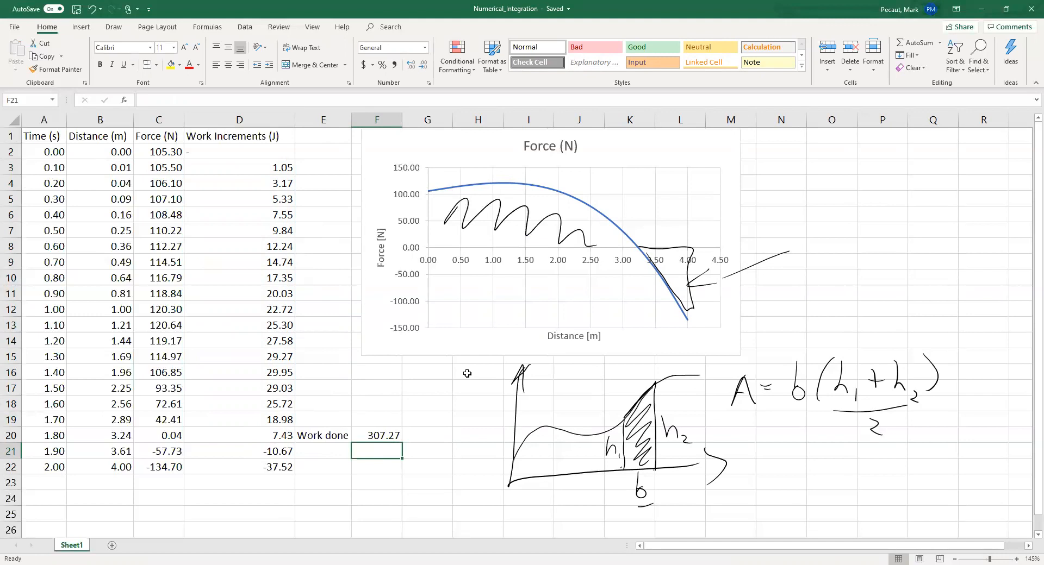
mouse_move(524, 28)
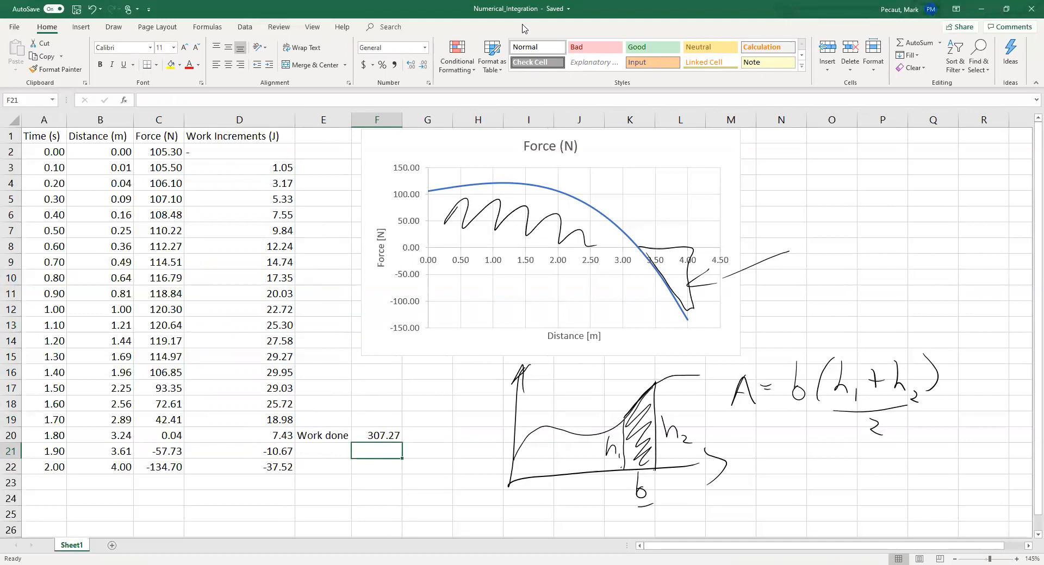